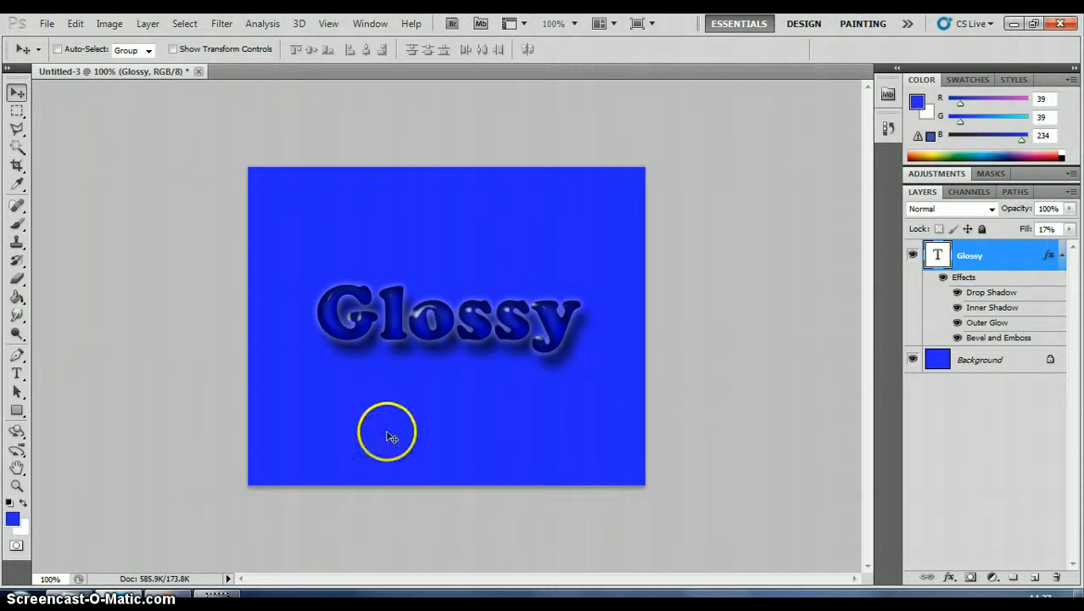
mouse_move(544, 325)
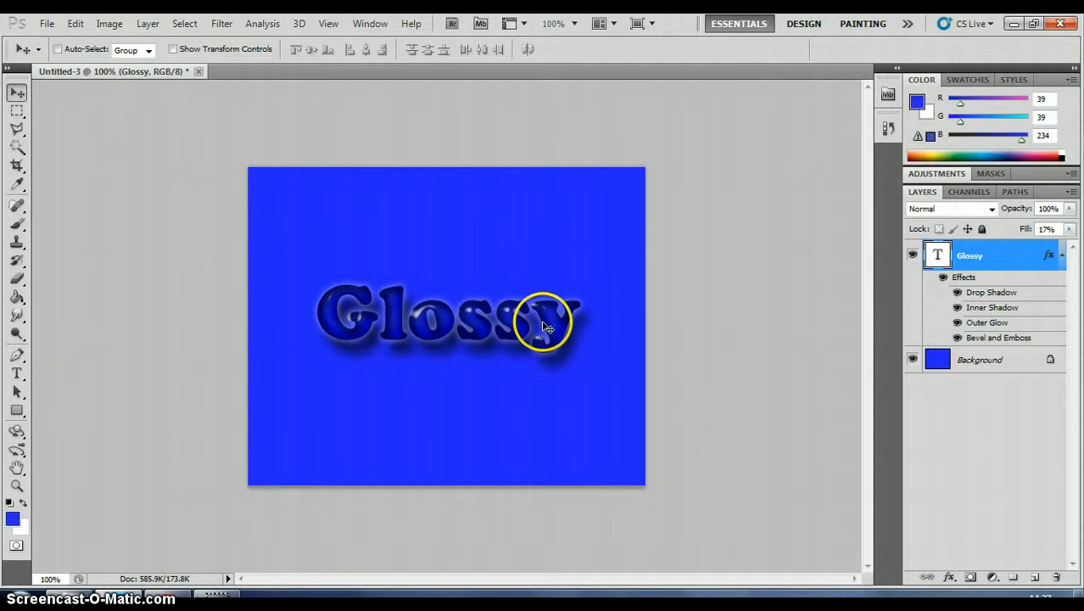
mouse_move(361, 272)
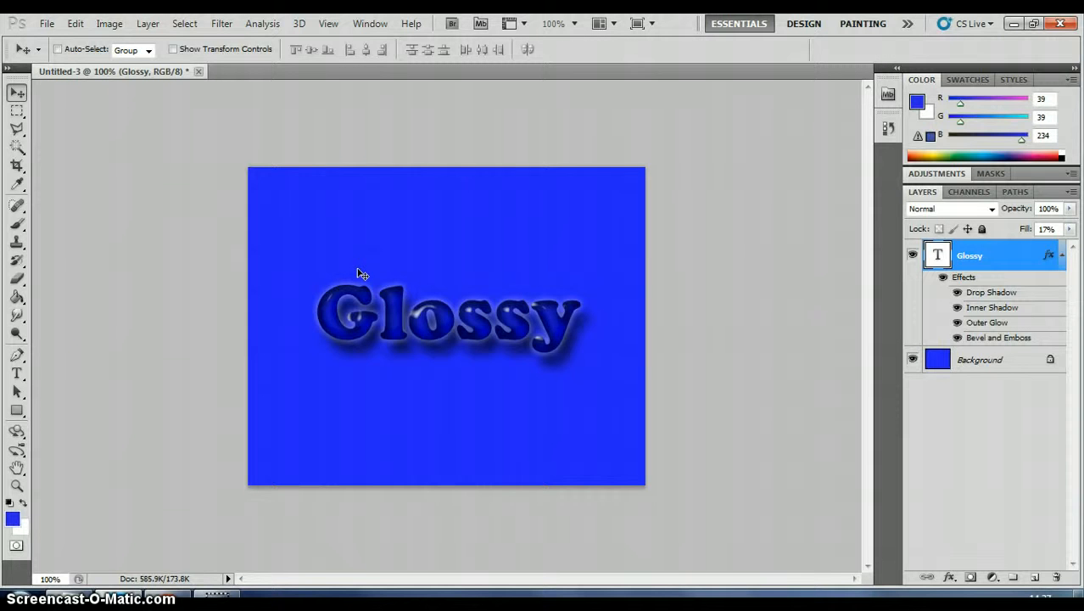
Create a new 400 x 400 px, 72 ppi document with a white background.
click(45, 23)
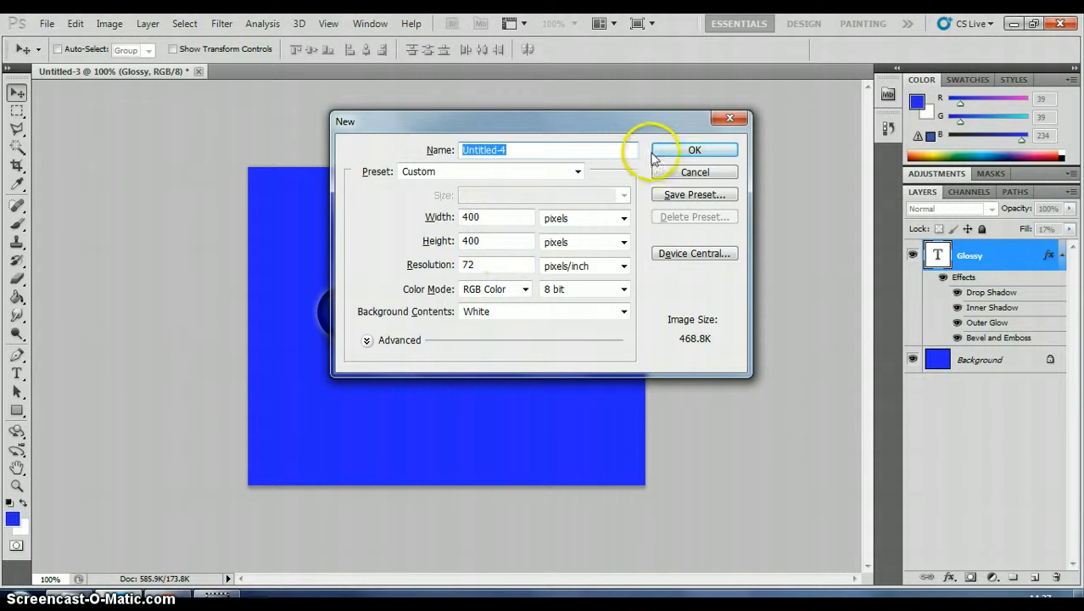
click(694, 149)
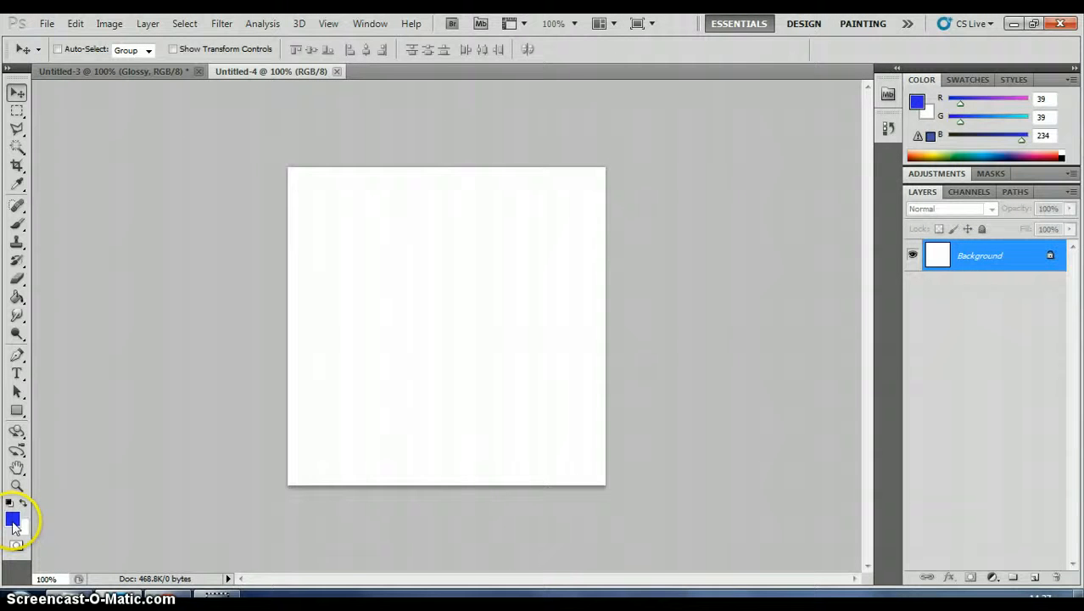
Set the foreground colour to blue #2727ea and flood-fill the canvas with the Paint Bucket.
click(13, 519)
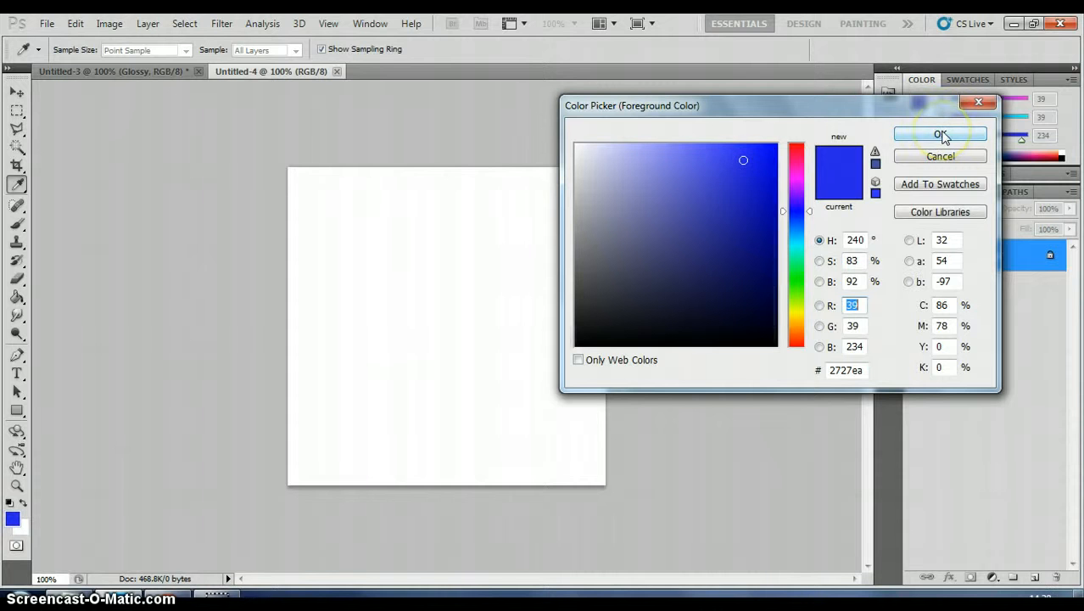
click(940, 134)
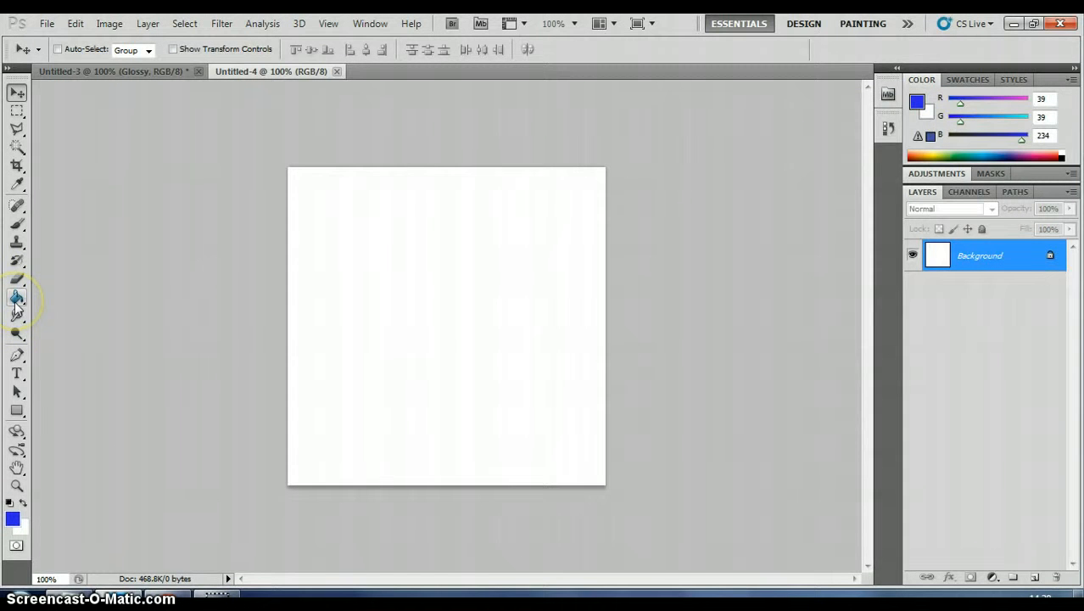
click(16, 297)
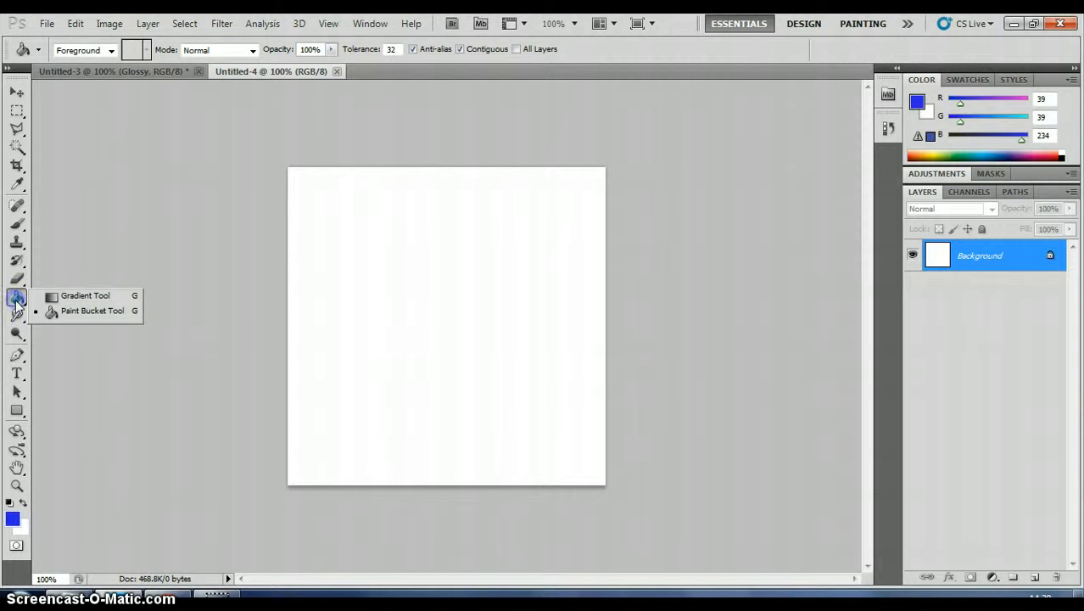
mouse_move(54, 311)
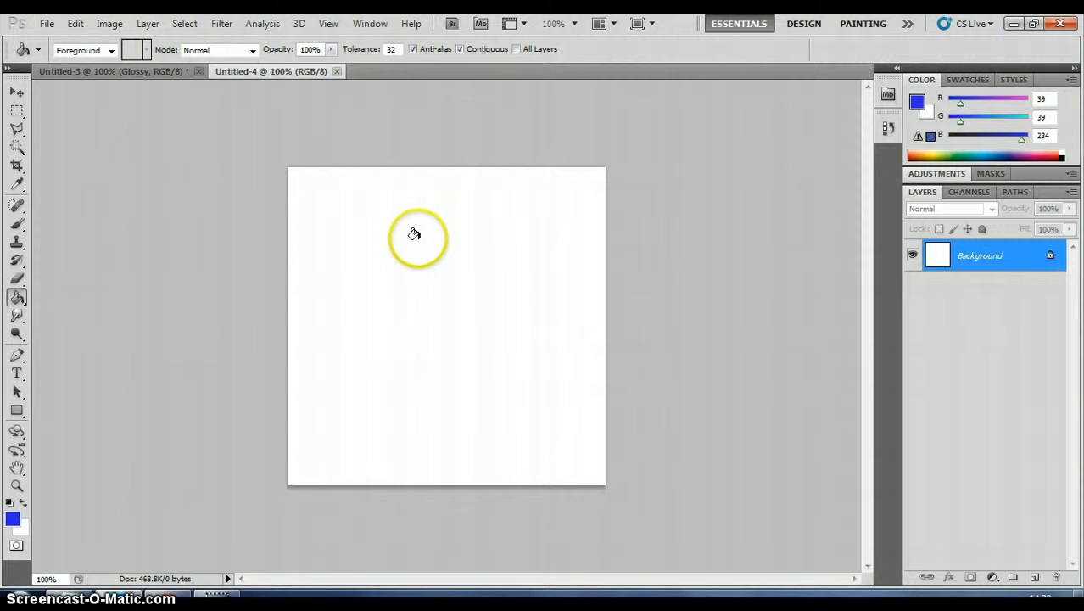
click(414, 234)
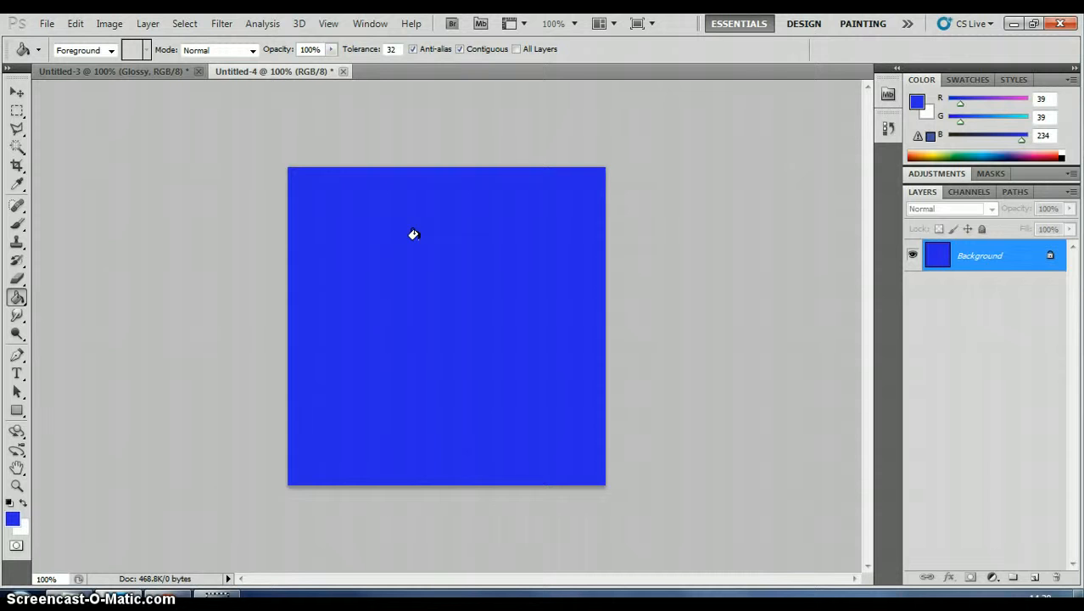
mouse_move(256, 200)
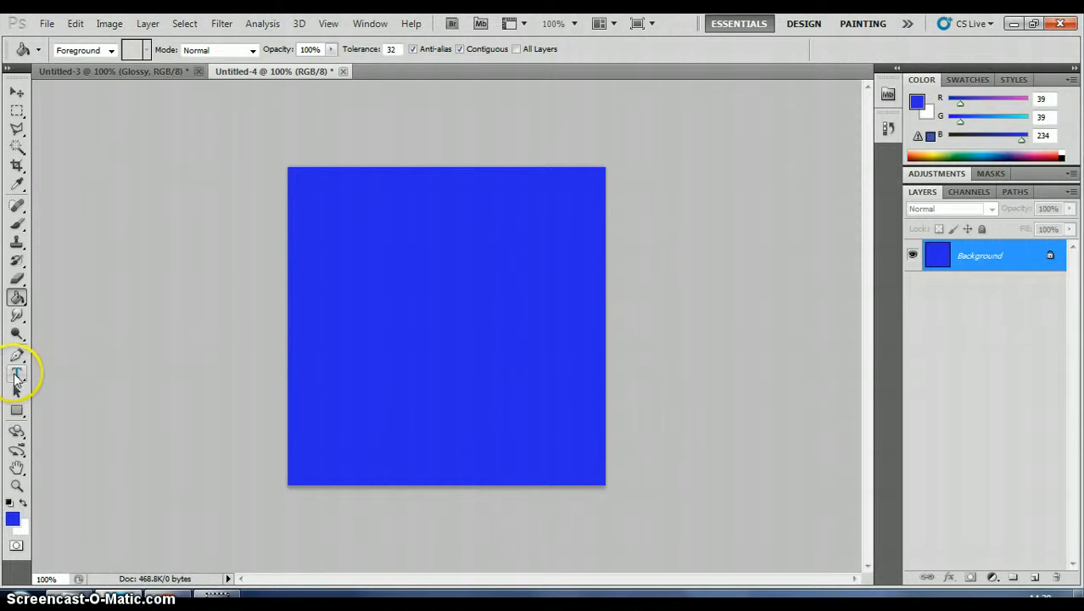
Start a Cooper Black 100 pt text layer on the canvas with black as the text colour.
click(17, 375)
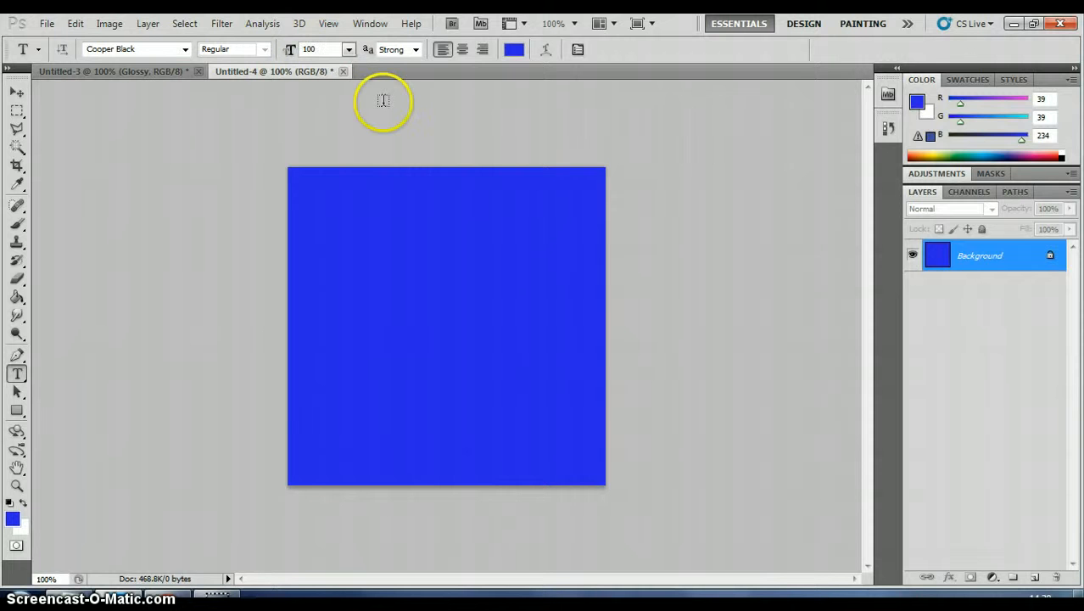
click(384, 102)
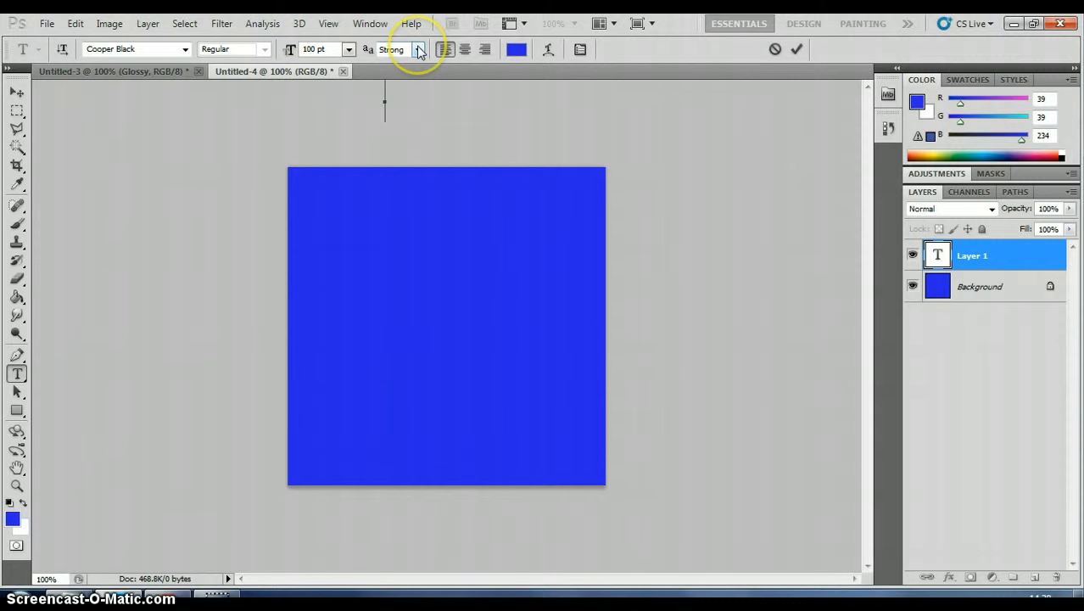
click(516, 47)
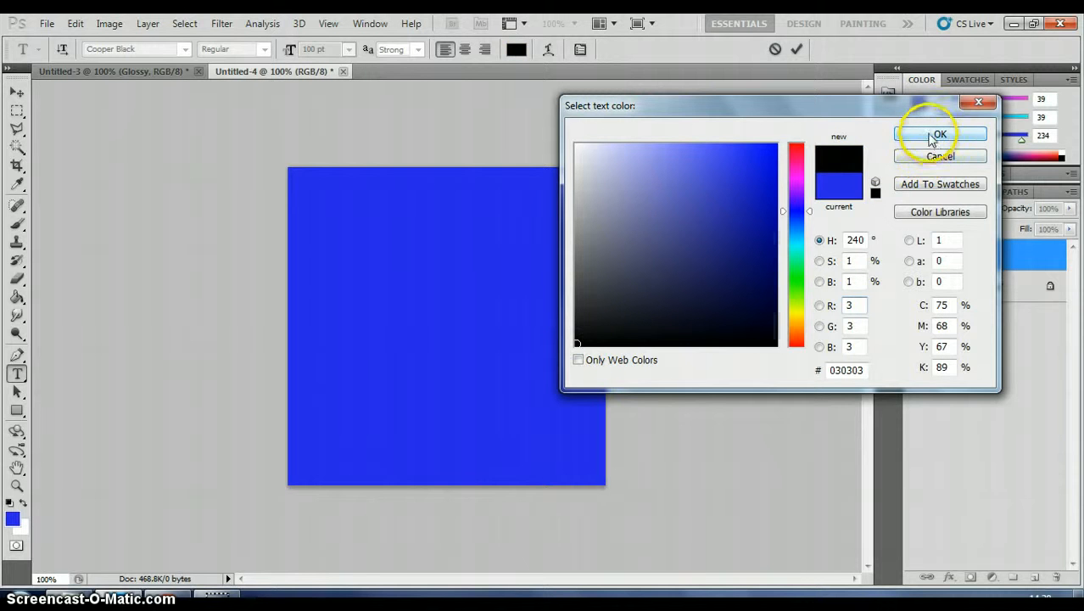
click(940, 134)
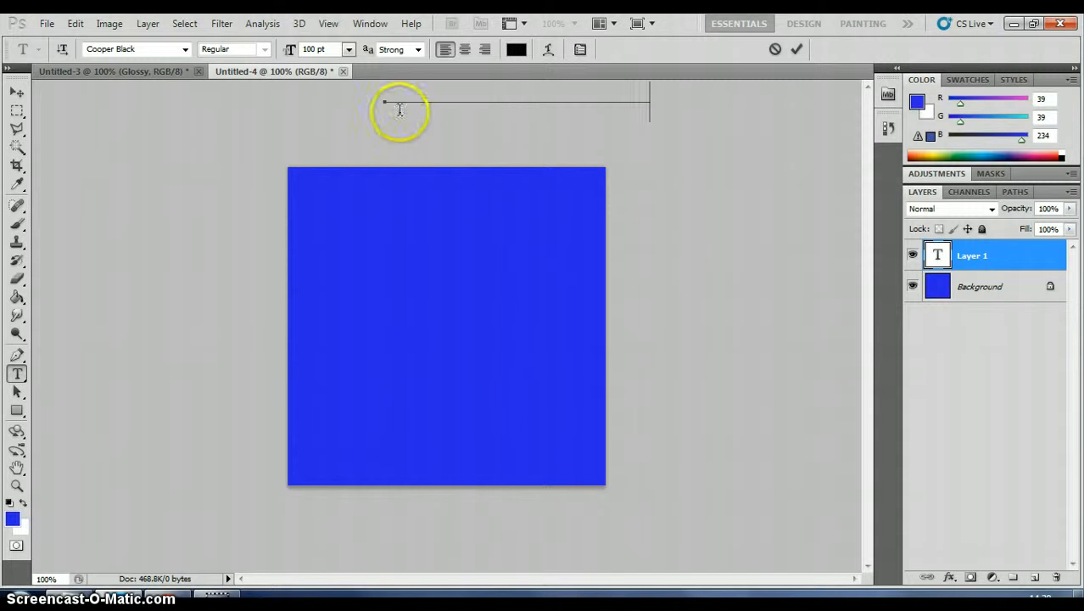
mouse_move(559, 437)
text(Glossy)
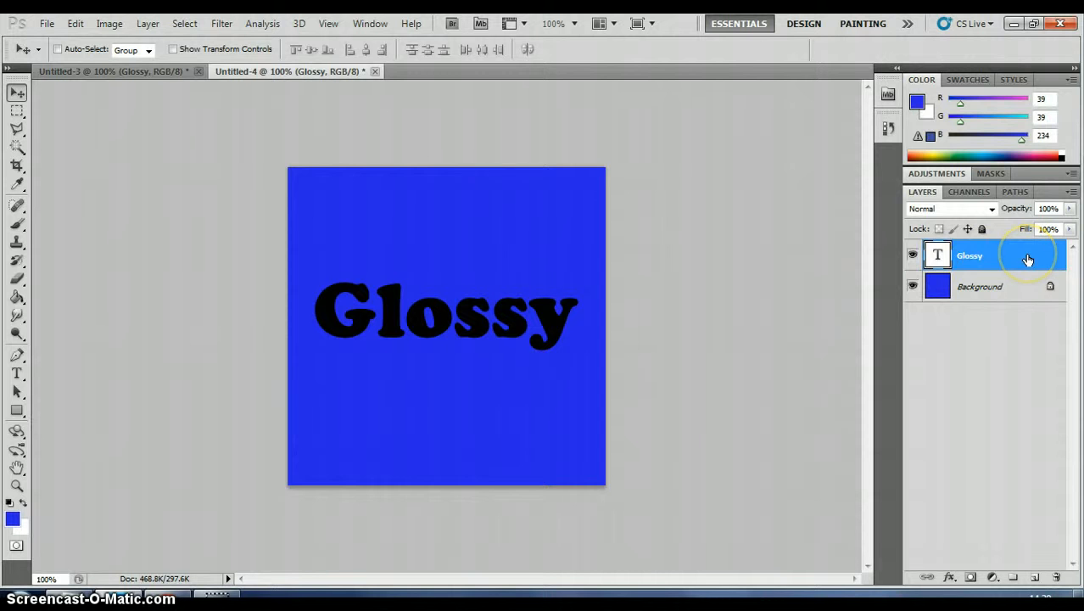
In the Glossy layer's Blending Options set Fill Opacity to 15% and blend interior effects as a group.
right_click(968, 255)
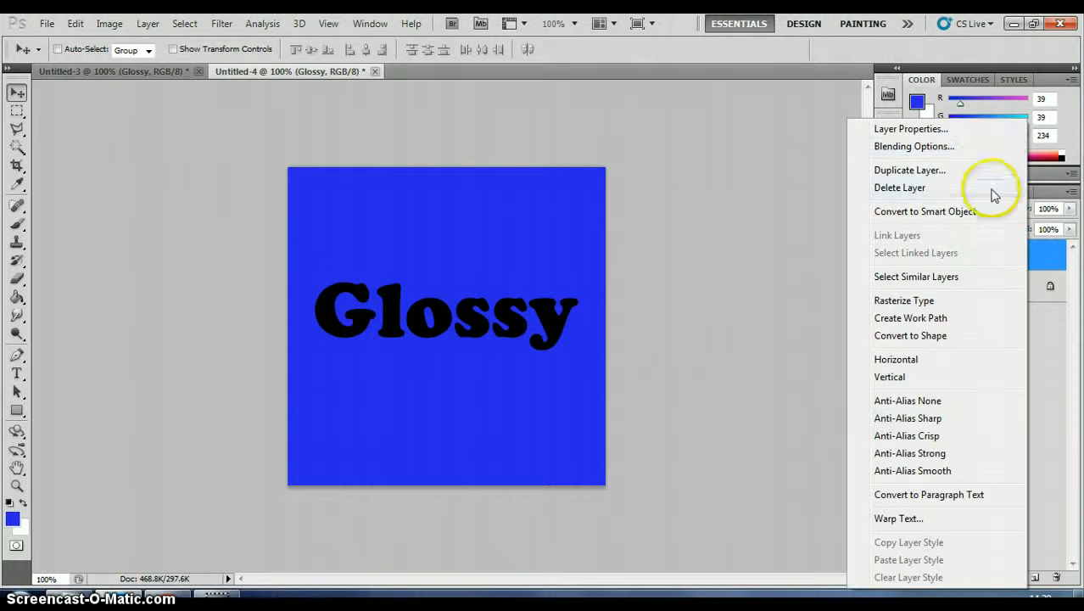
click(912, 146)
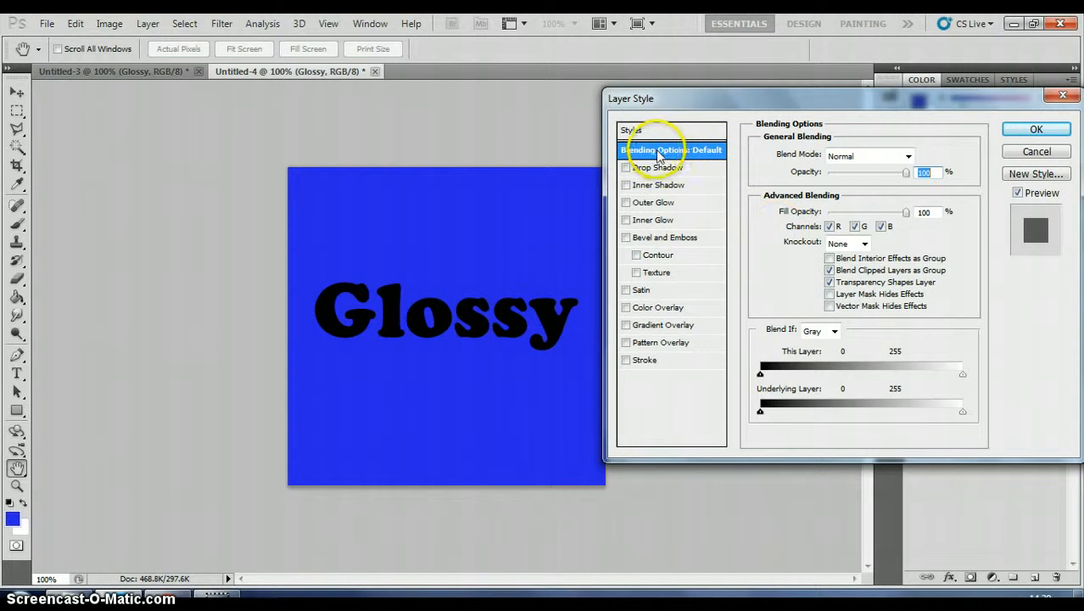
mouse_move(709, 156)
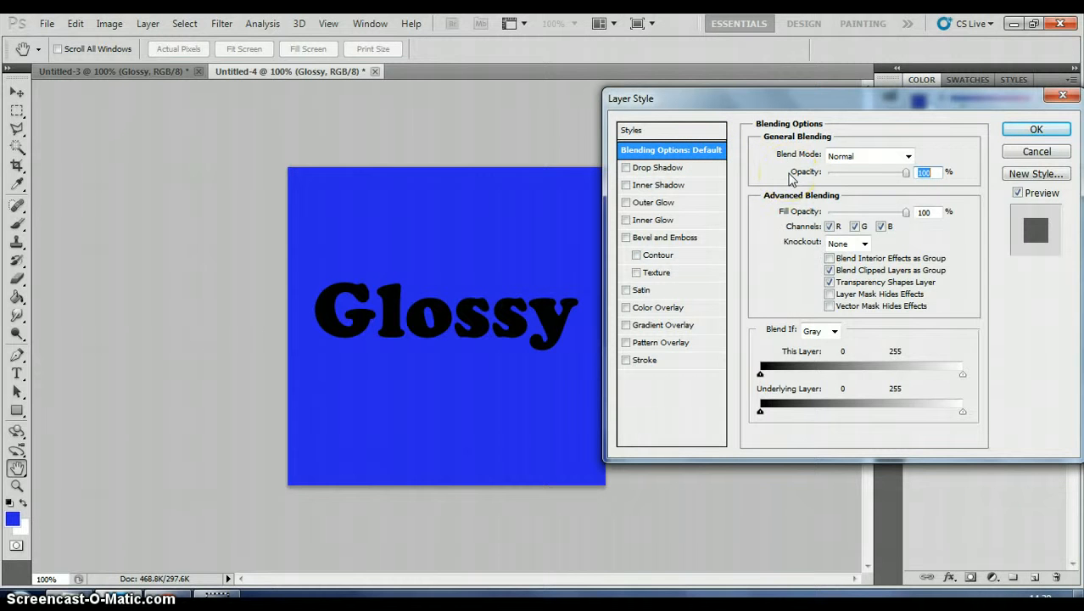
mouse_move(924, 212)
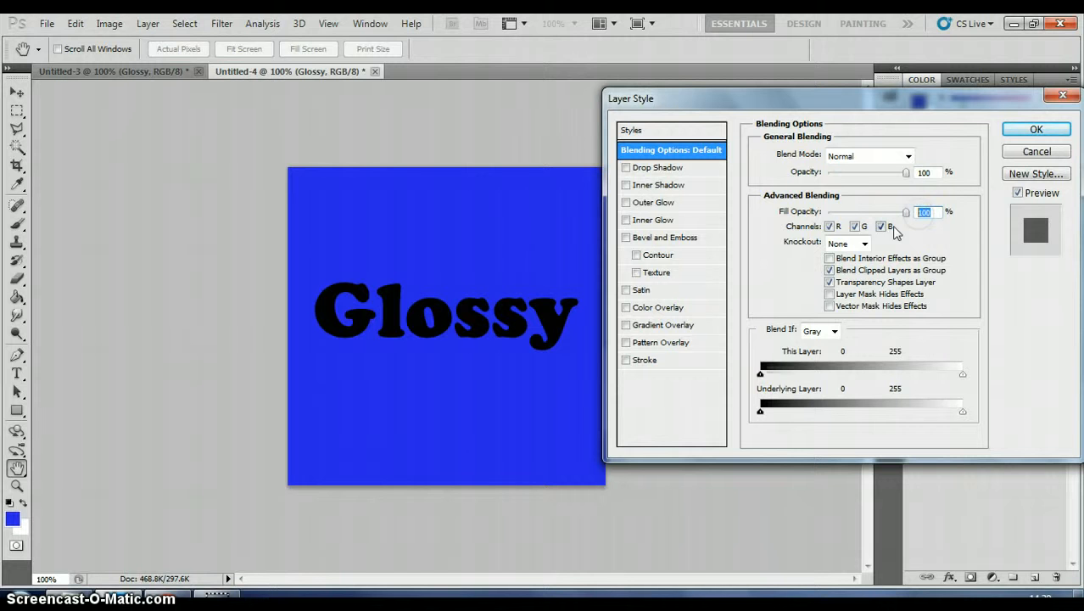
drag(906, 212, 902, 212)
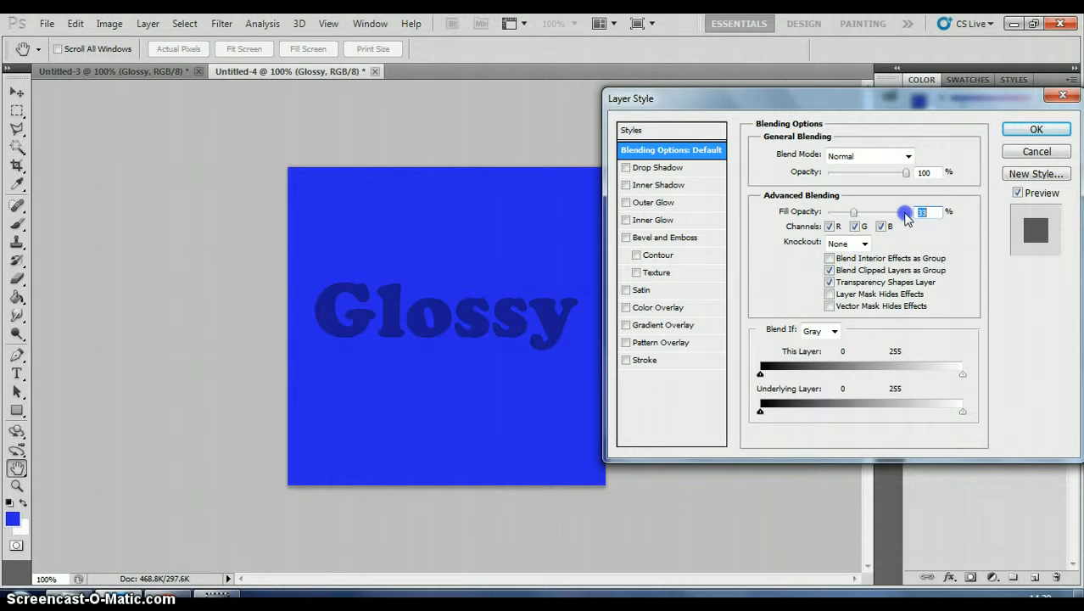
drag(902, 212, 889, 212)
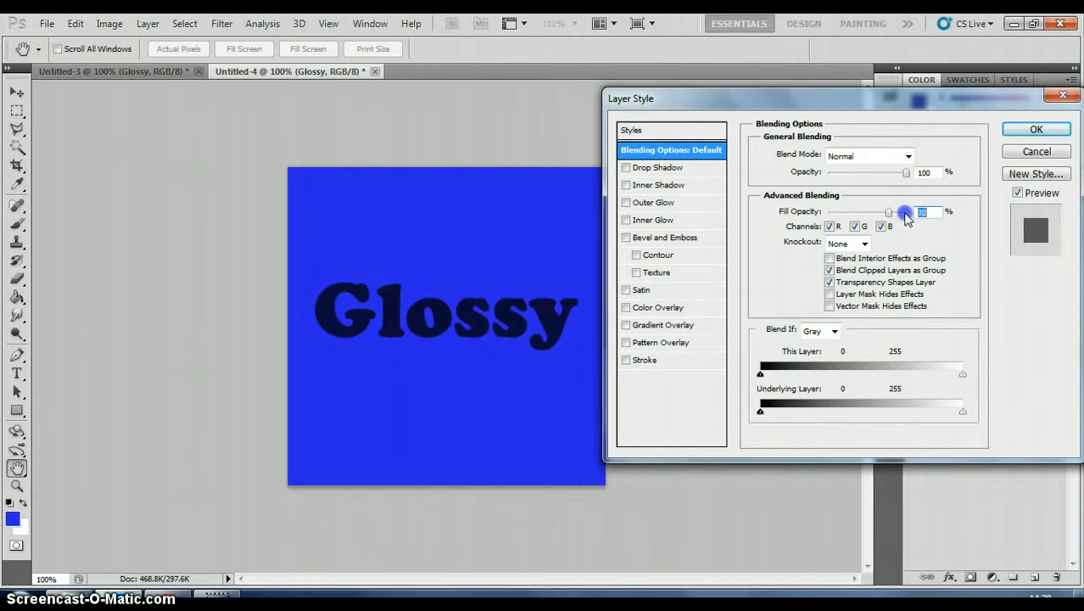
drag(905, 212, 835, 212)
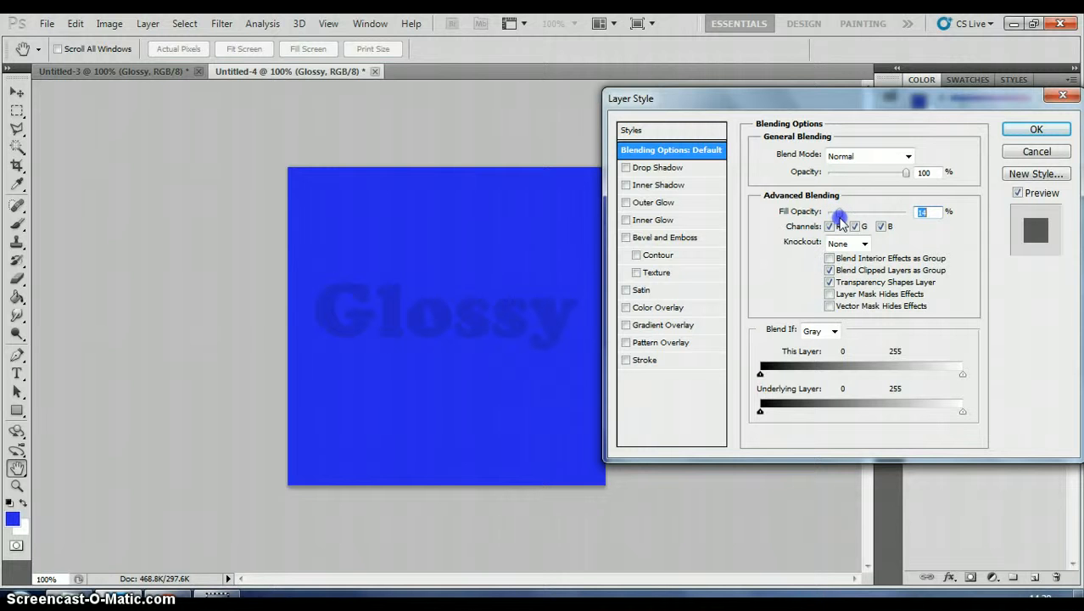
click(923, 211)
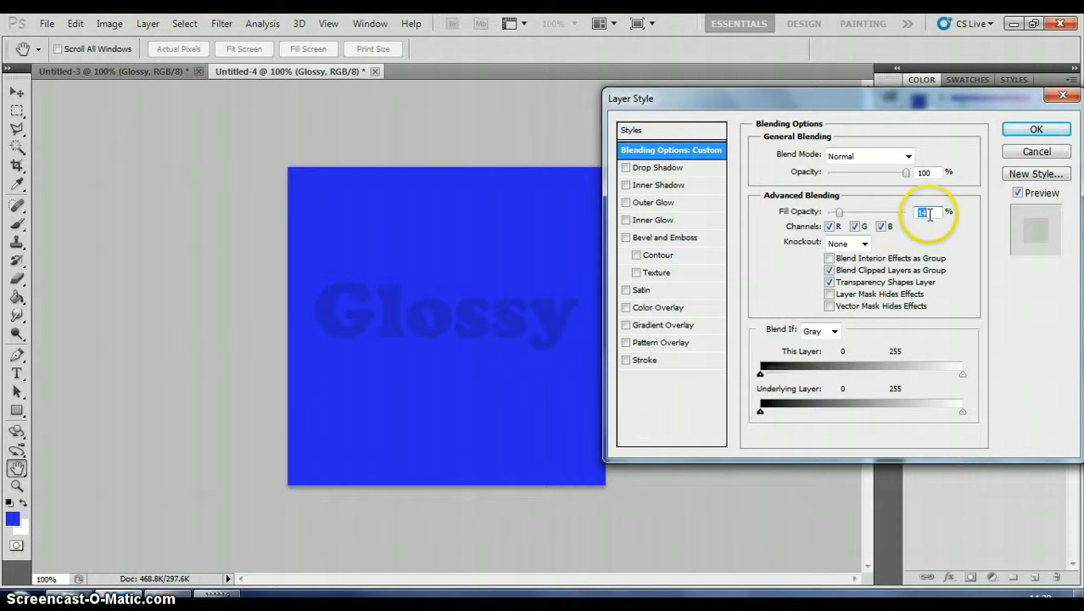
text(15)
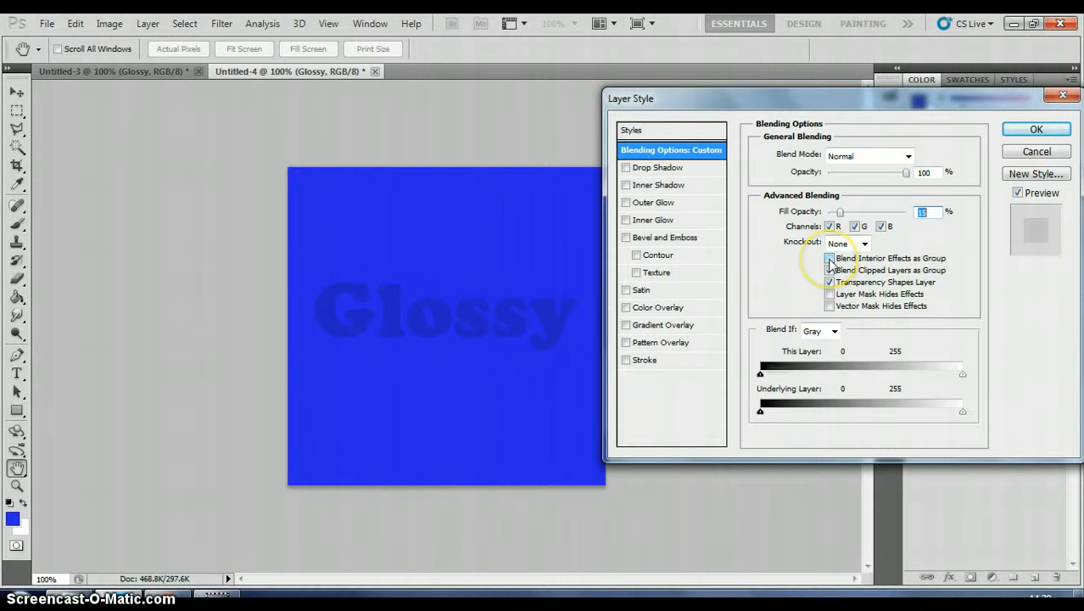
mouse_move(827, 258)
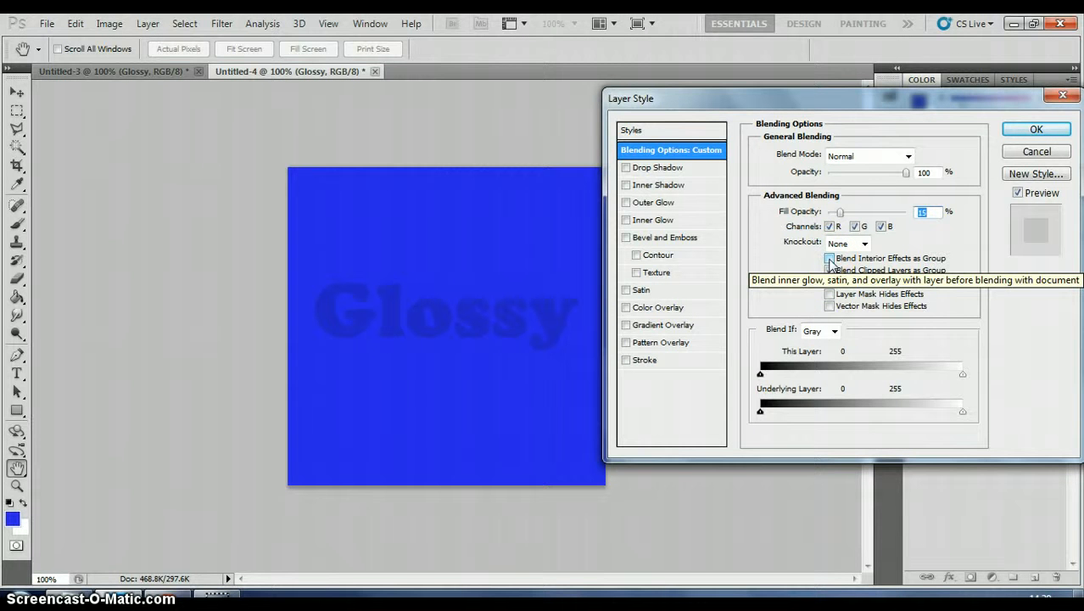
click(830, 258)
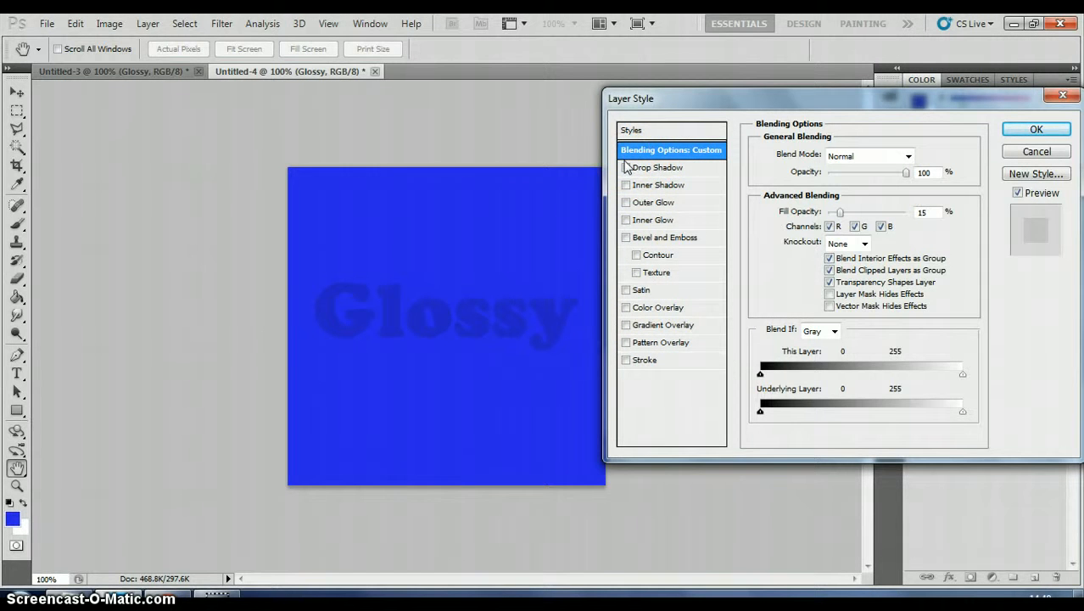
mouse_move(658, 168)
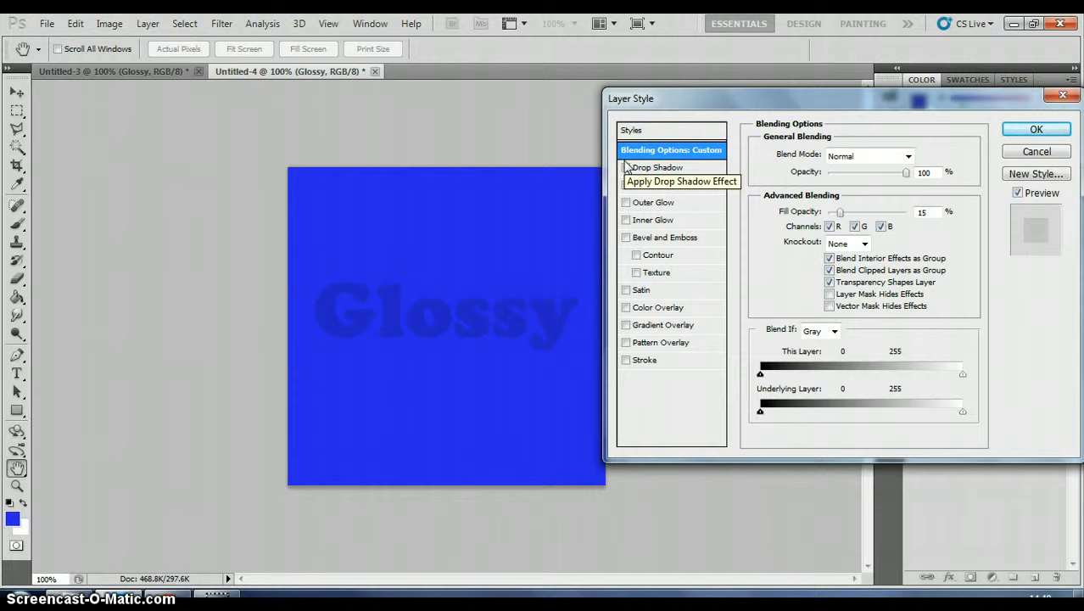
Enable Drop Shadow and bring its opacity to 64%.
click(626, 168)
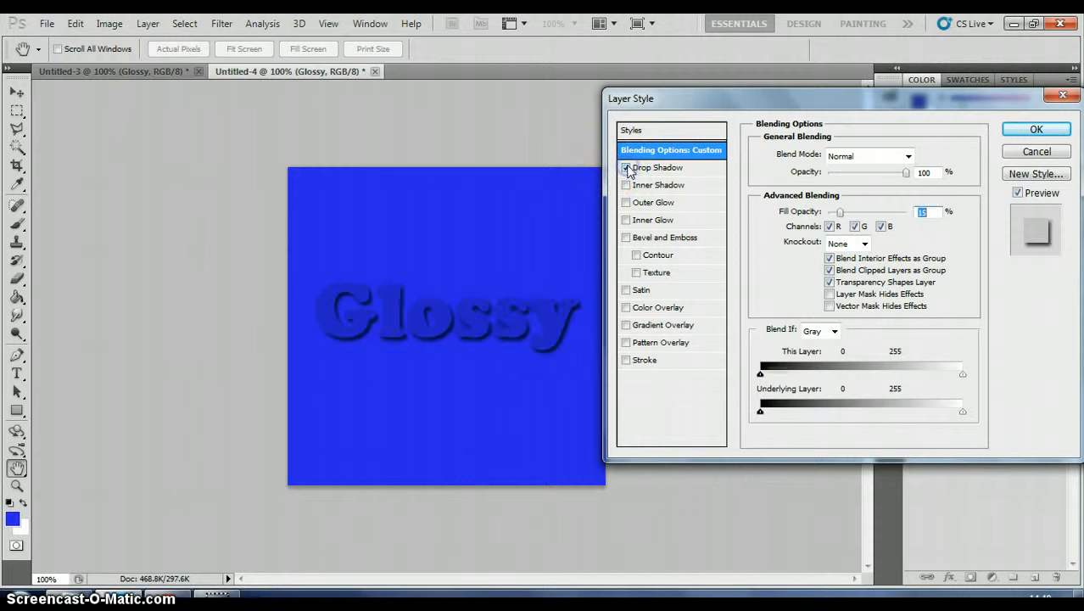
click(626, 168)
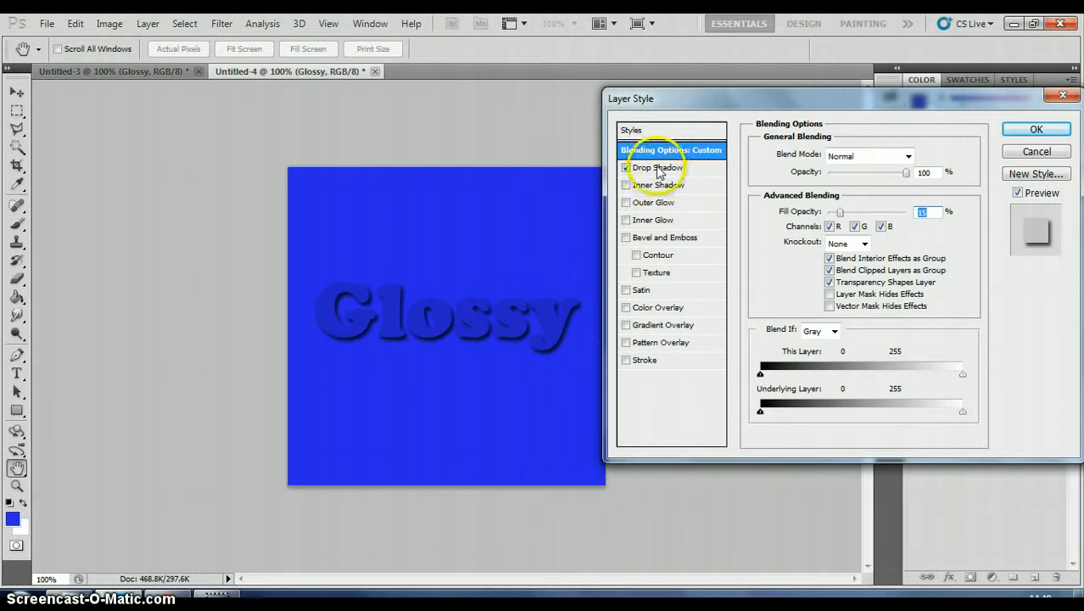
click(658, 168)
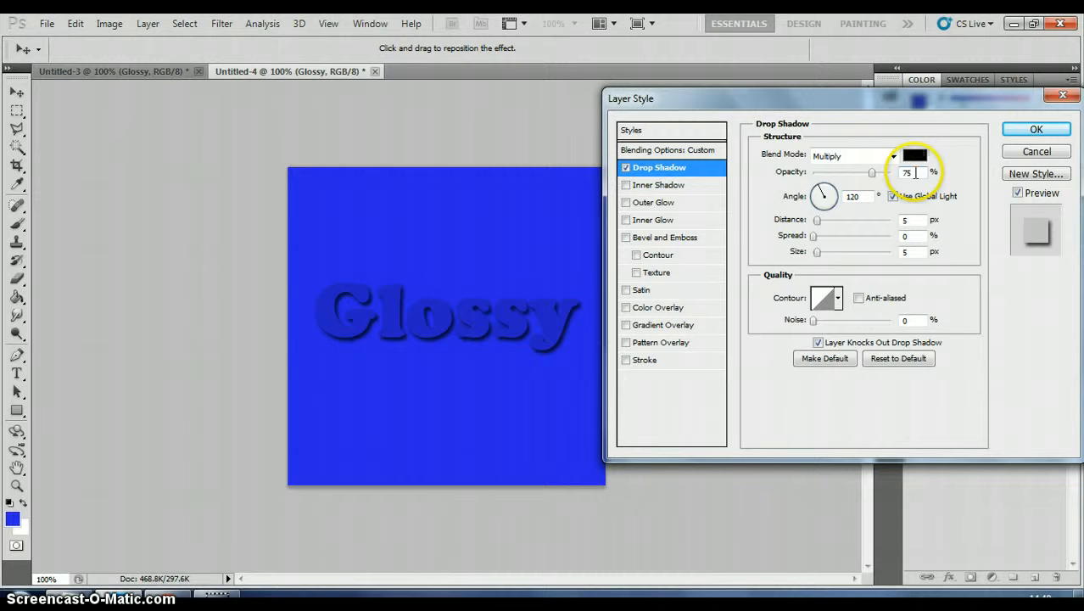
drag(872, 171, 863, 171)
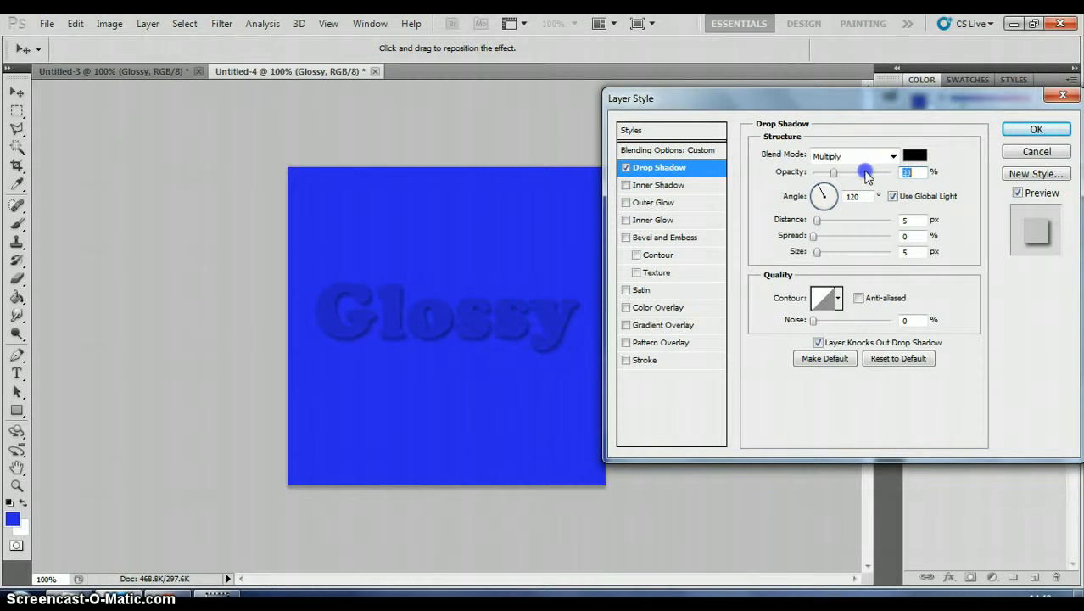
drag(832, 171, 865, 171)
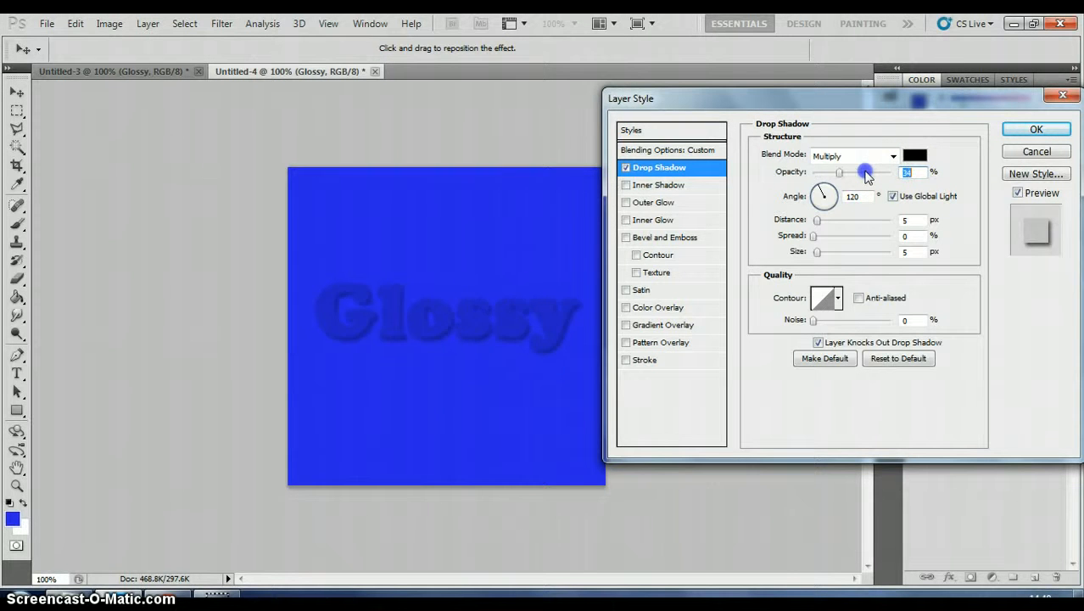
drag(840, 173, 863, 175)
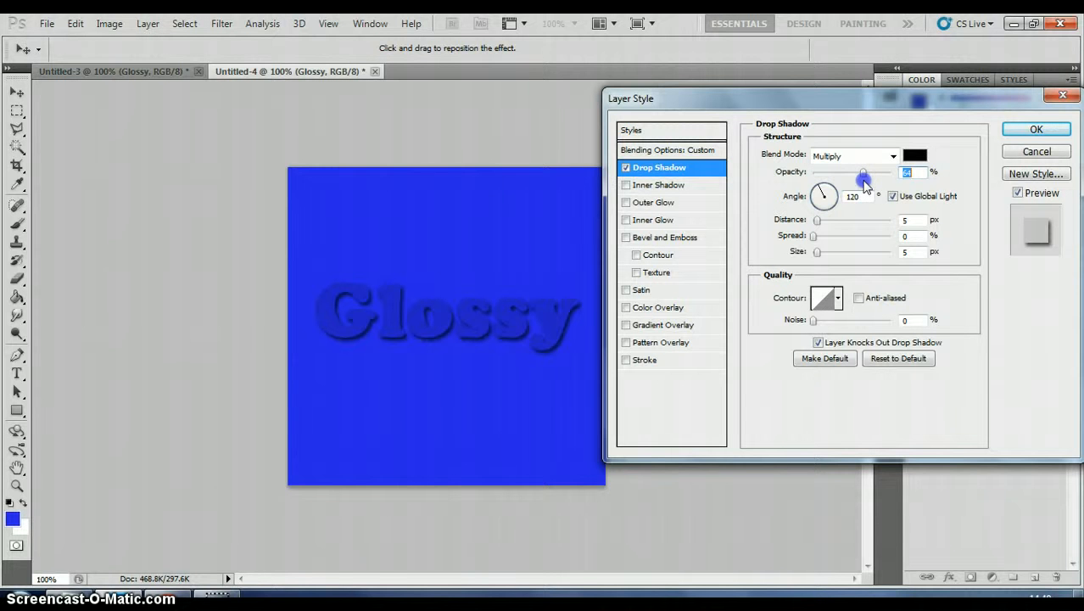
click(906, 173)
text(20)
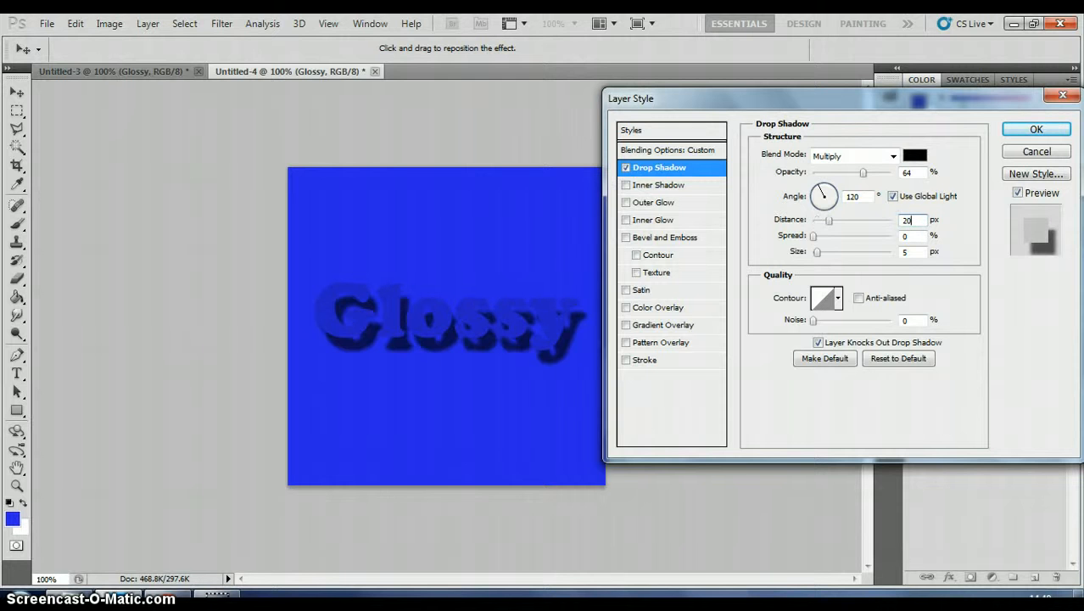
Set the drop shadow distance to 20 px, size to 15 px, and untick Use Global Light.
drag(828, 221, 844, 220)
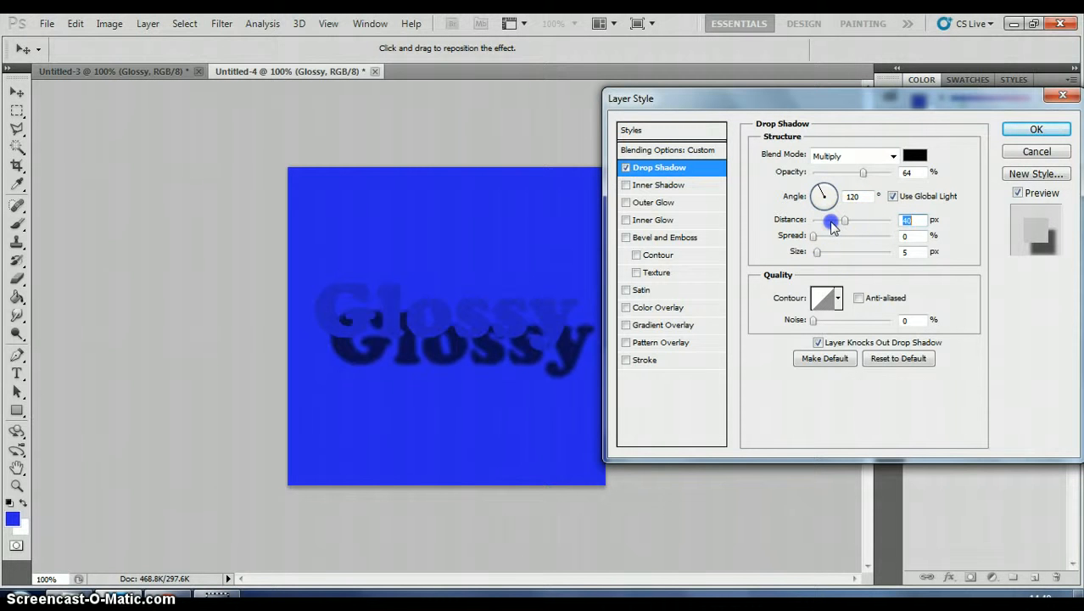
drag(828, 221, 848, 221)
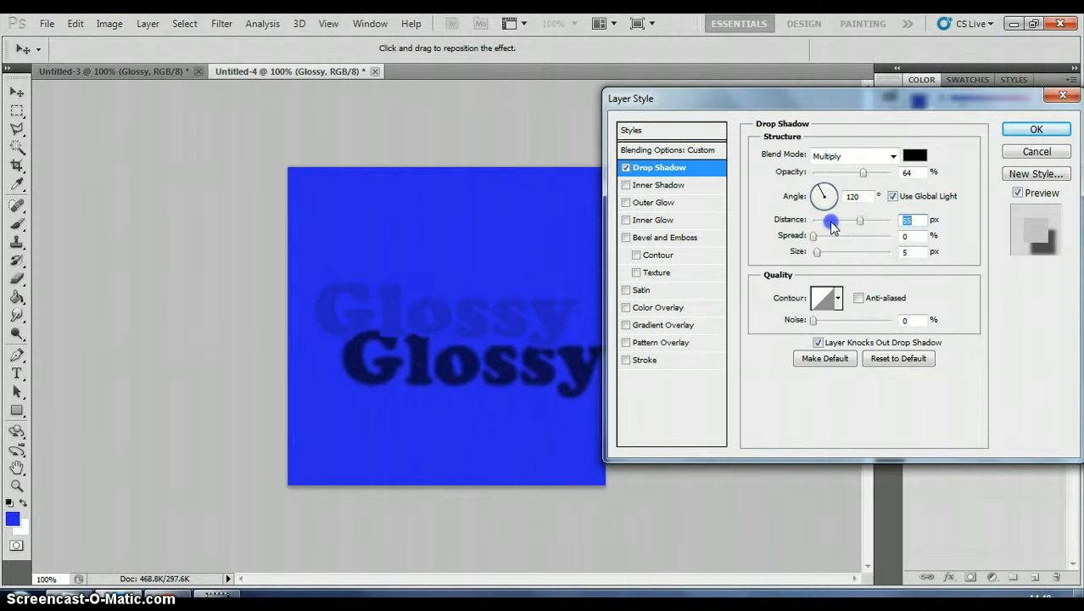
drag(831, 220, 855, 220)
text(1)
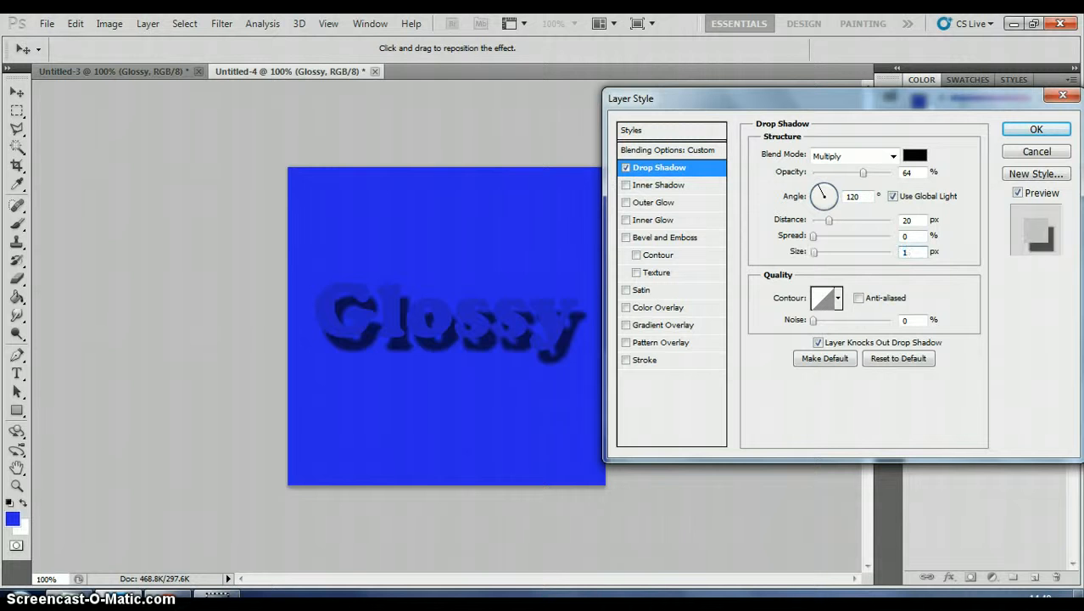
drag(814, 251, 863, 251)
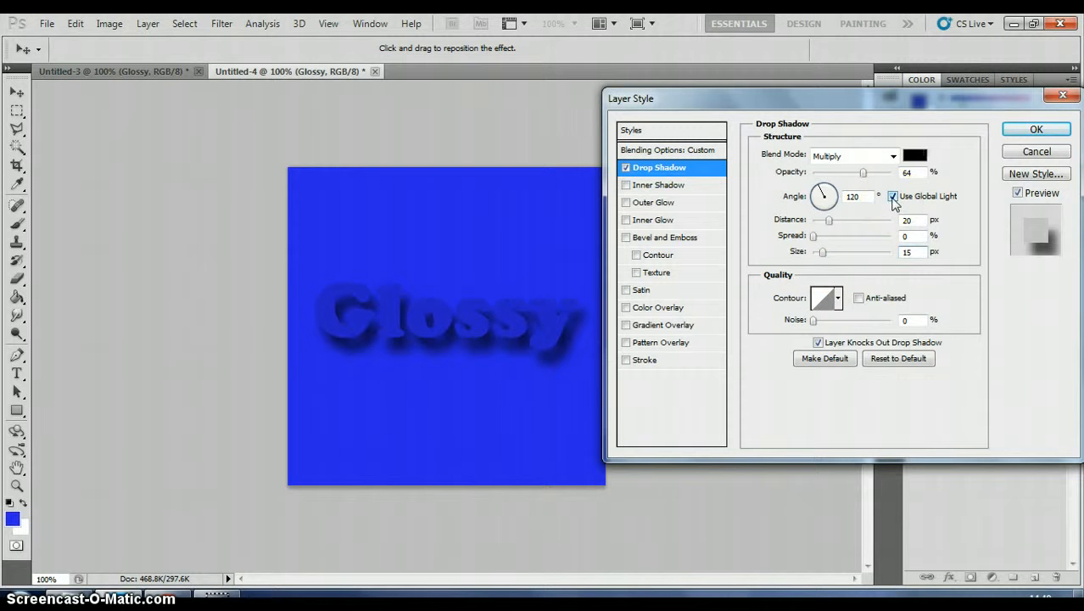
click(892, 197)
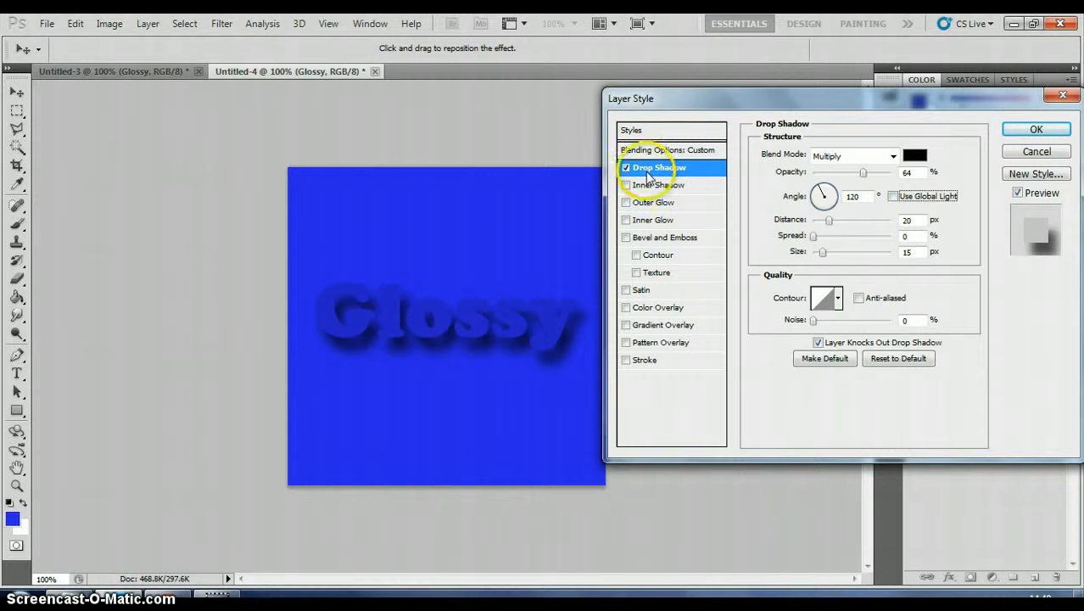
mouse_move(651, 173)
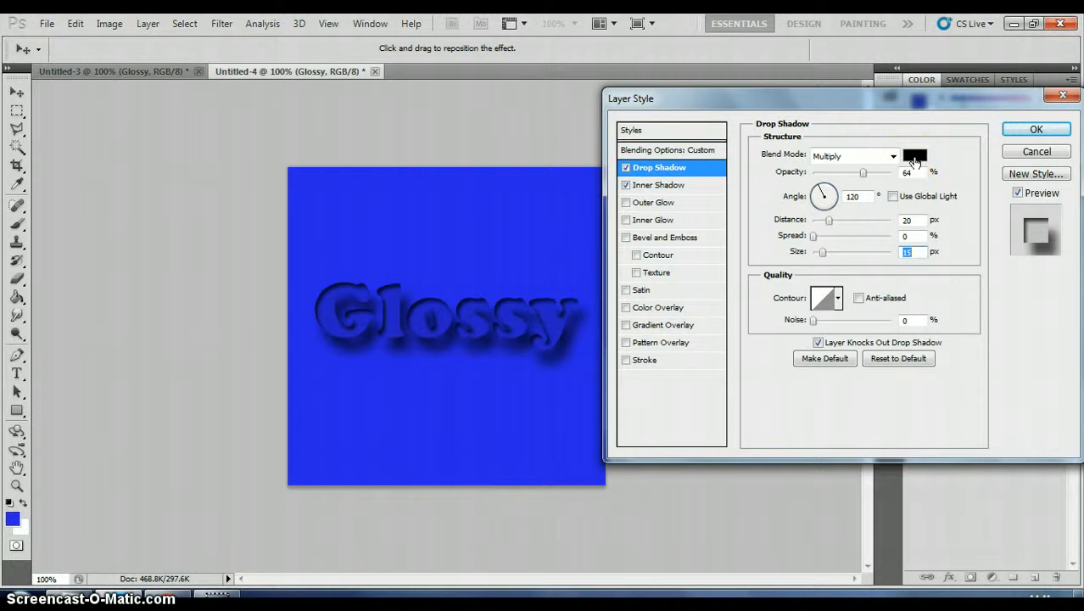
Try a grey drop shadow colour and discard the change.
click(915, 156)
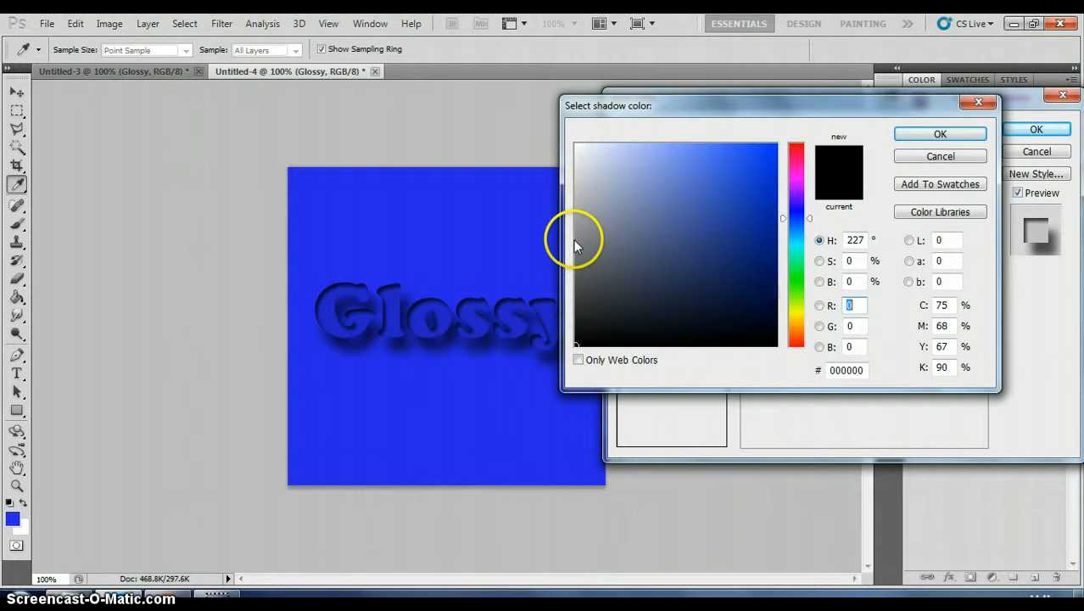
click(577, 258)
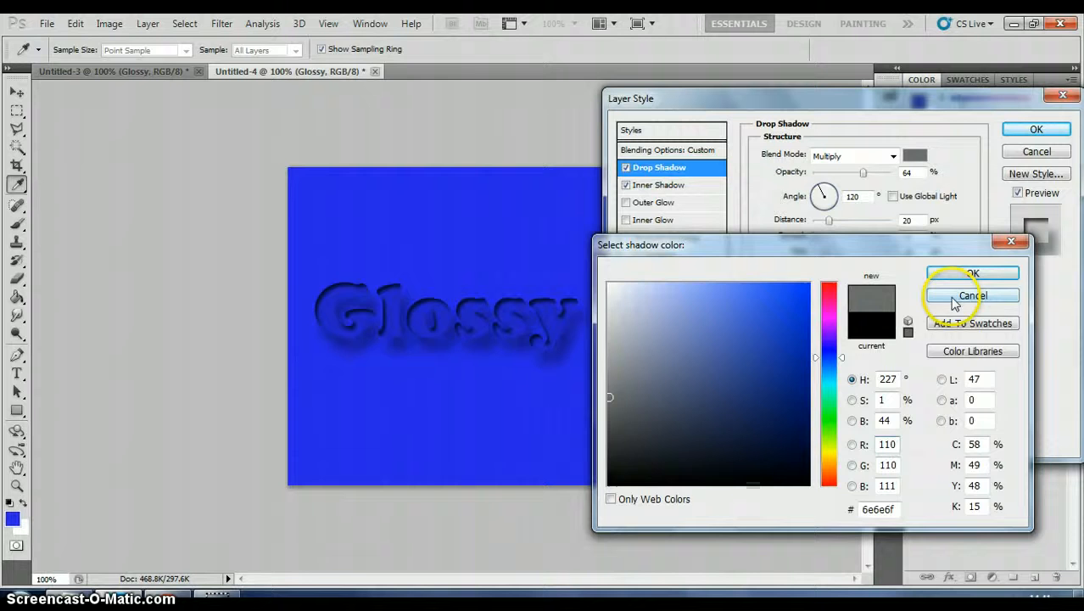
click(974, 295)
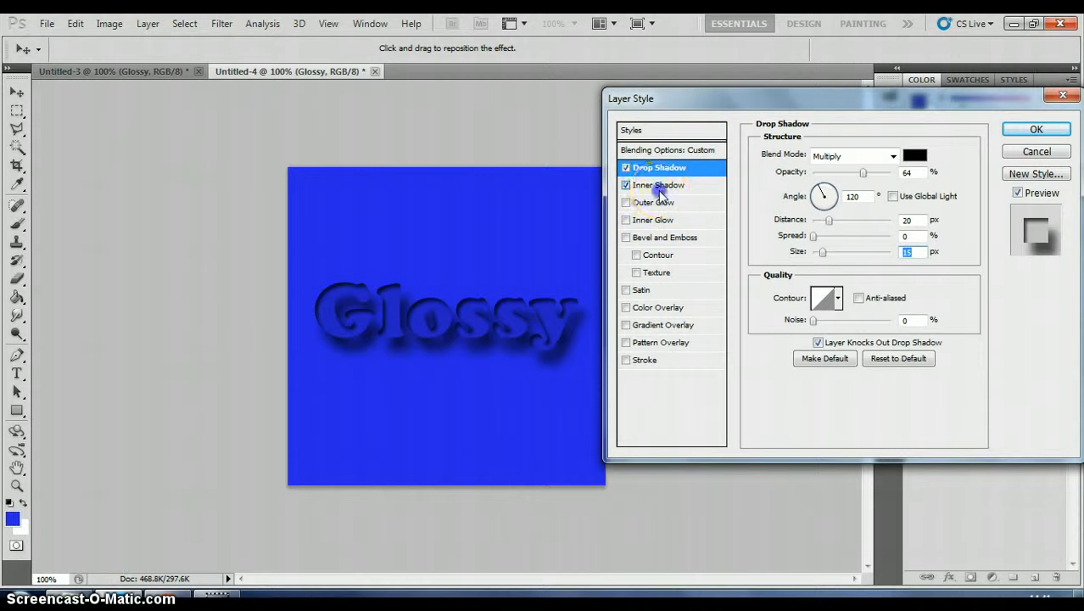
Enable Inner Shadow and set its colour to grey #787878.
click(658, 185)
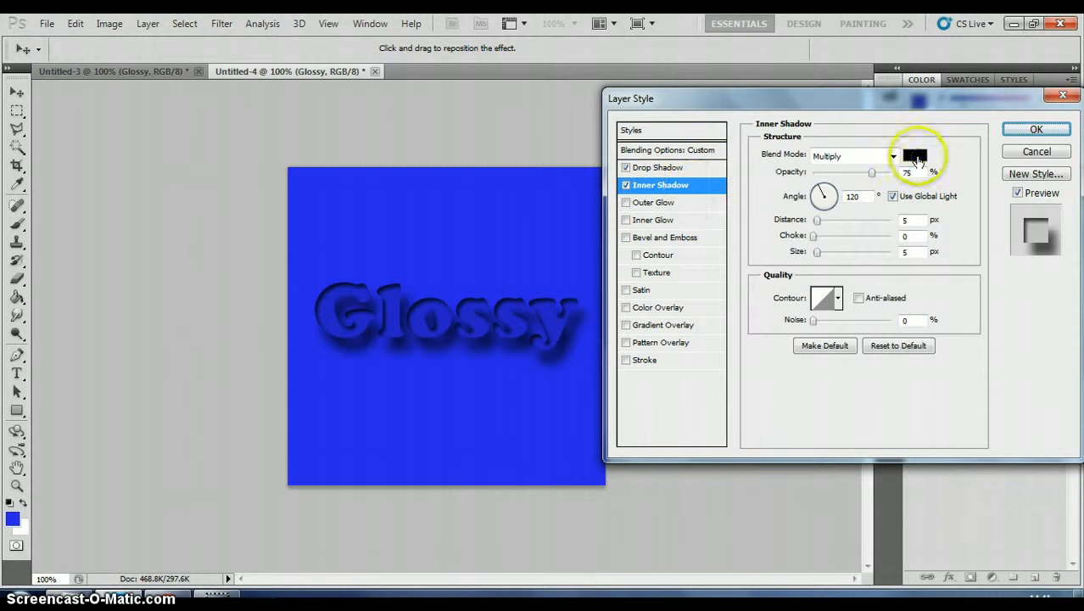
click(916, 156)
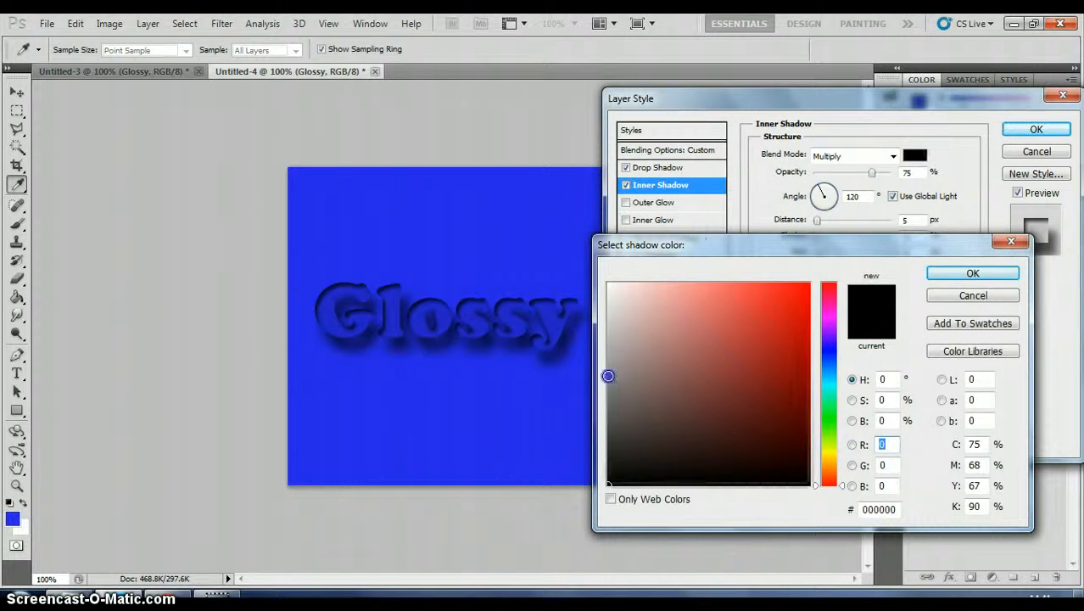
click(607, 390)
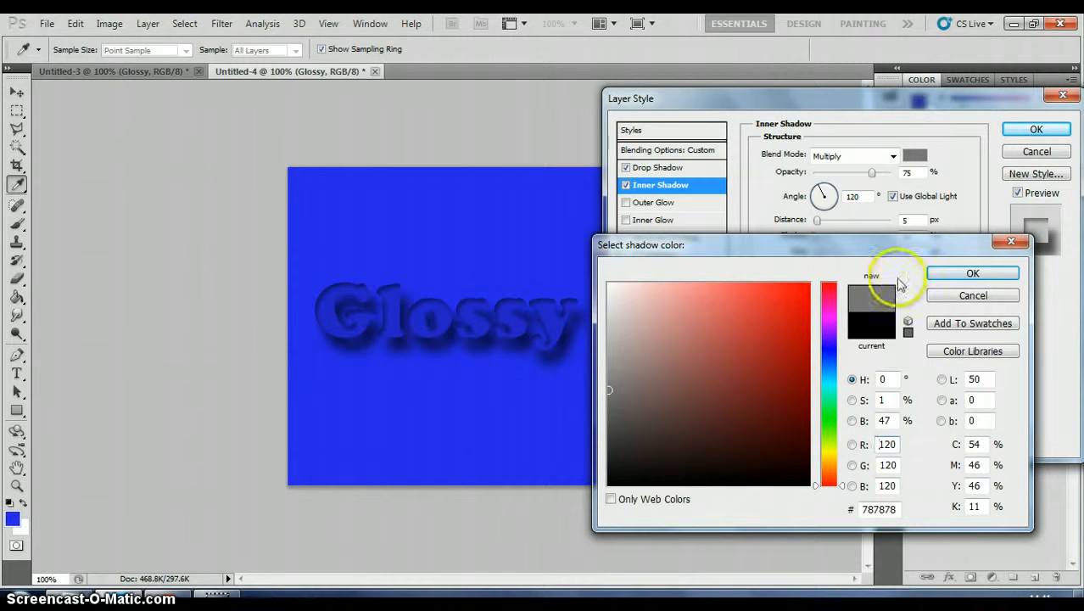
click(974, 271)
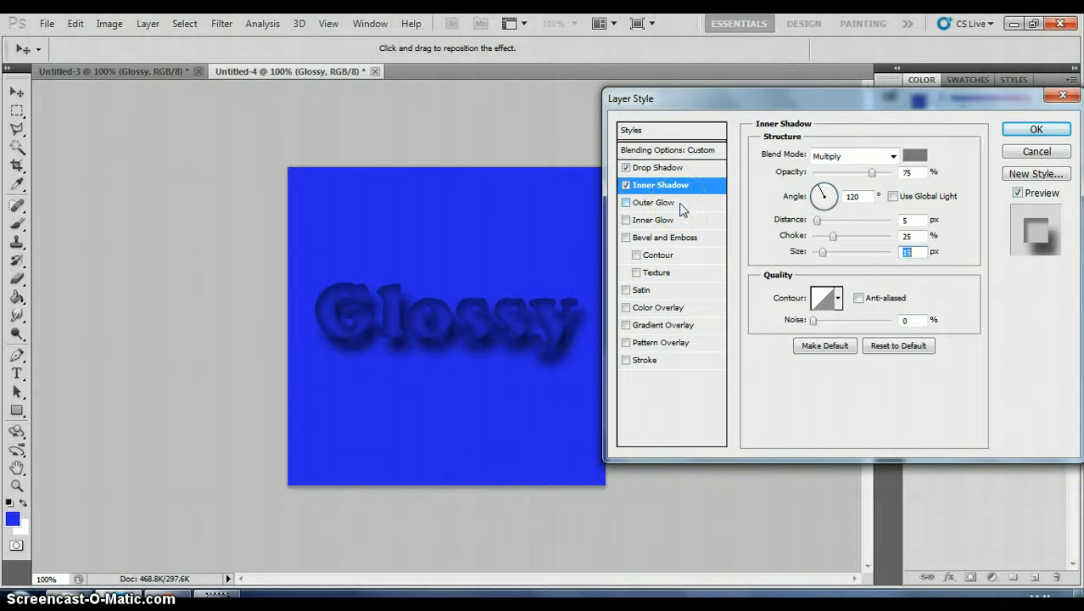
mouse_move(653, 202)
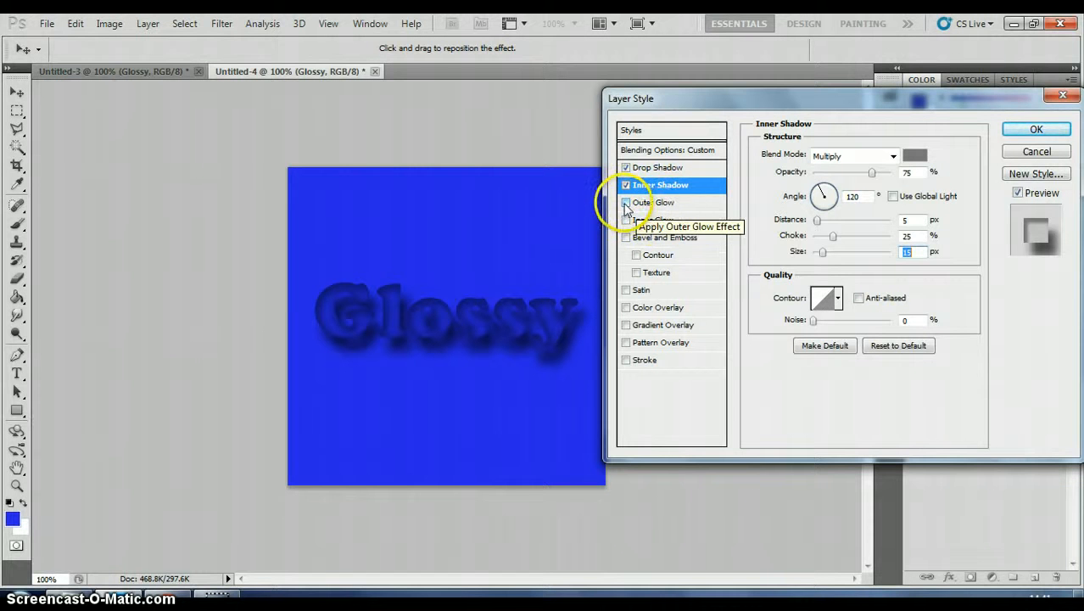
Enable Outer Glow at 41% opacity with grey #b6b6b6 colour and 10 px size.
click(626, 202)
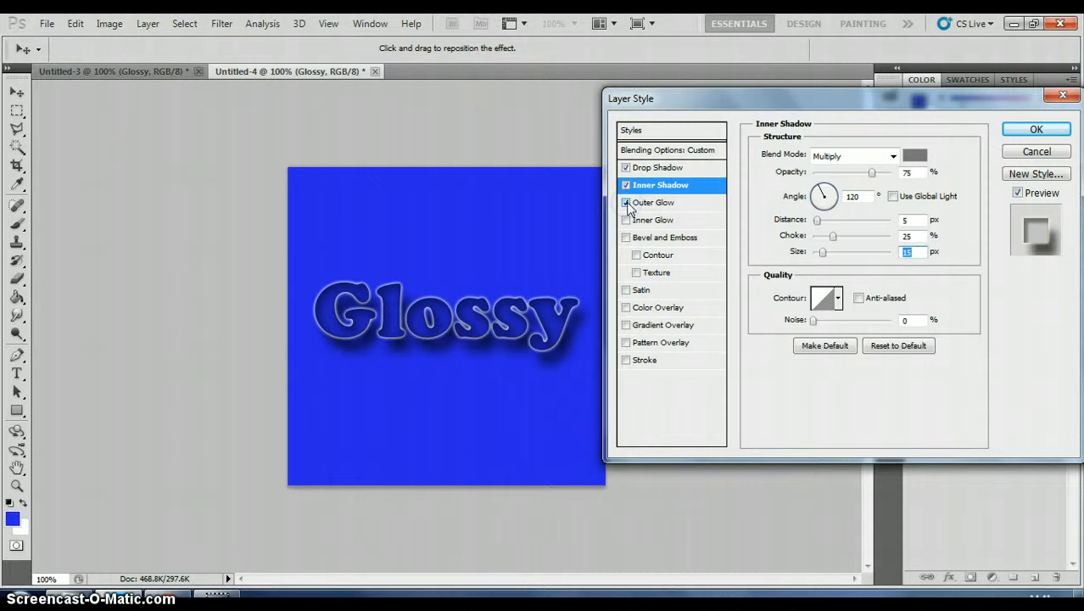
click(654, 202)
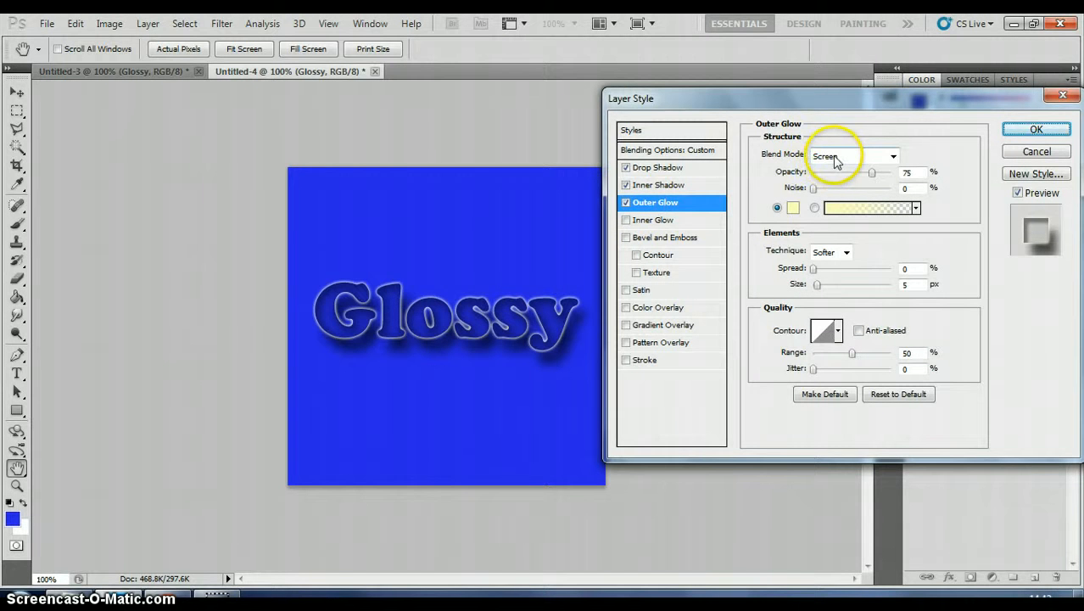
drag(873, 173, 872, 173)
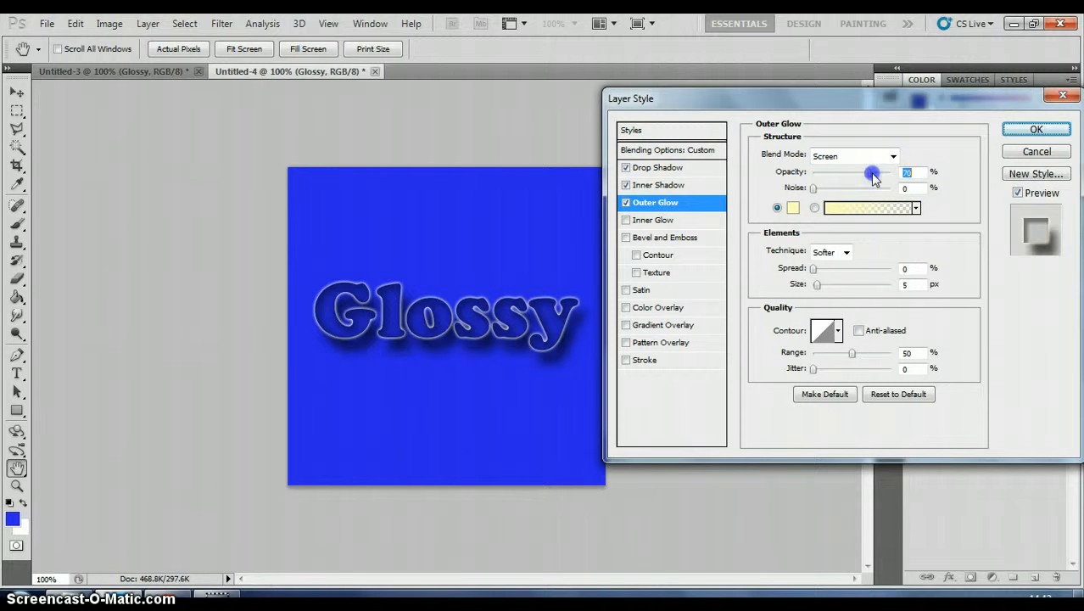
drag(874, 173, 845, 173)
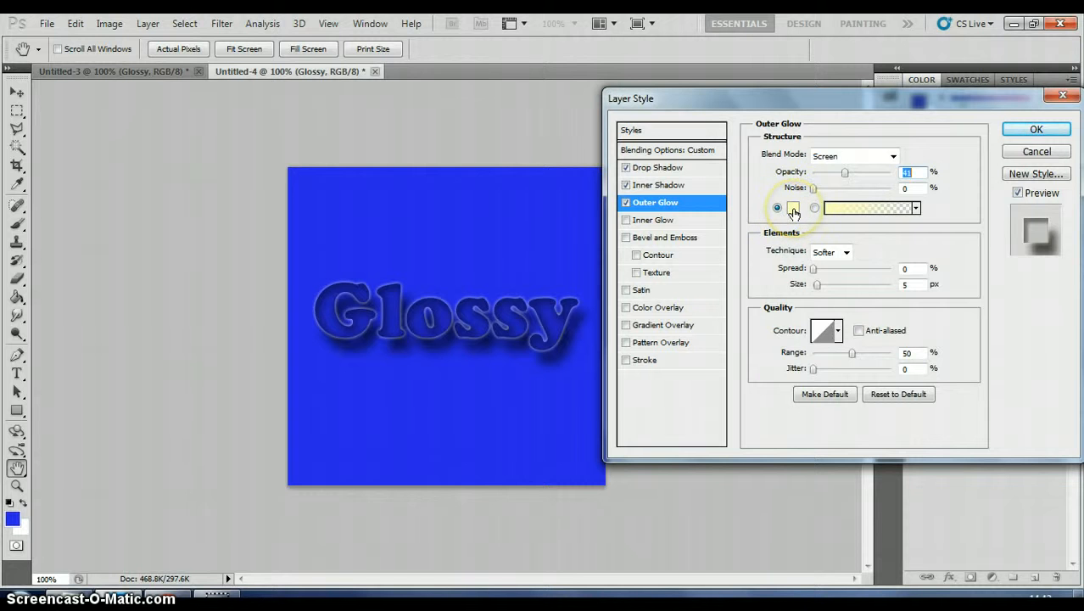
click(865, 207)
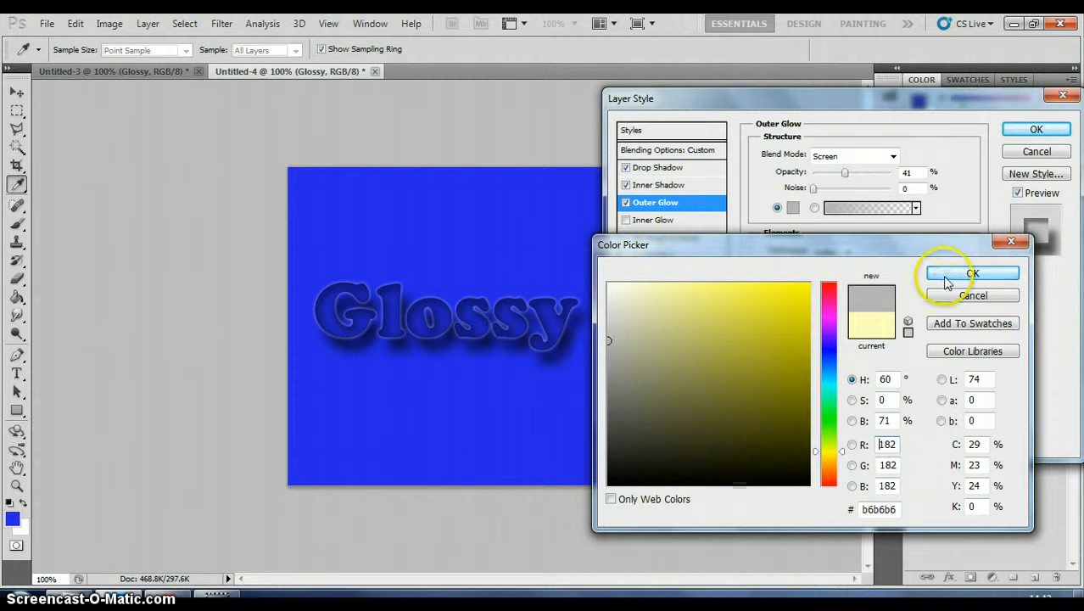
click(974, 273)
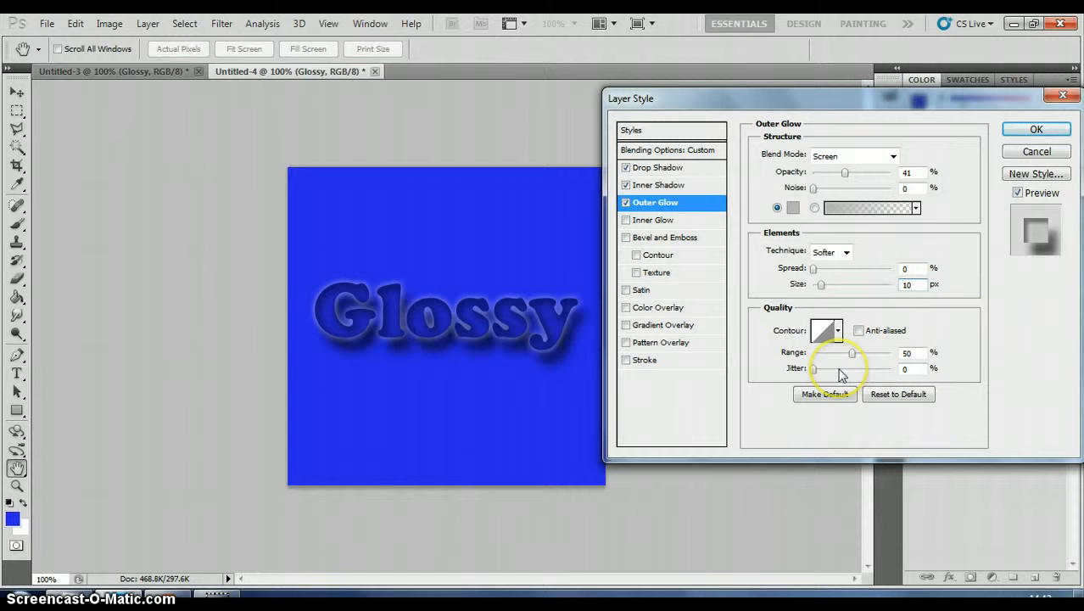
mouse_move(840, 373)
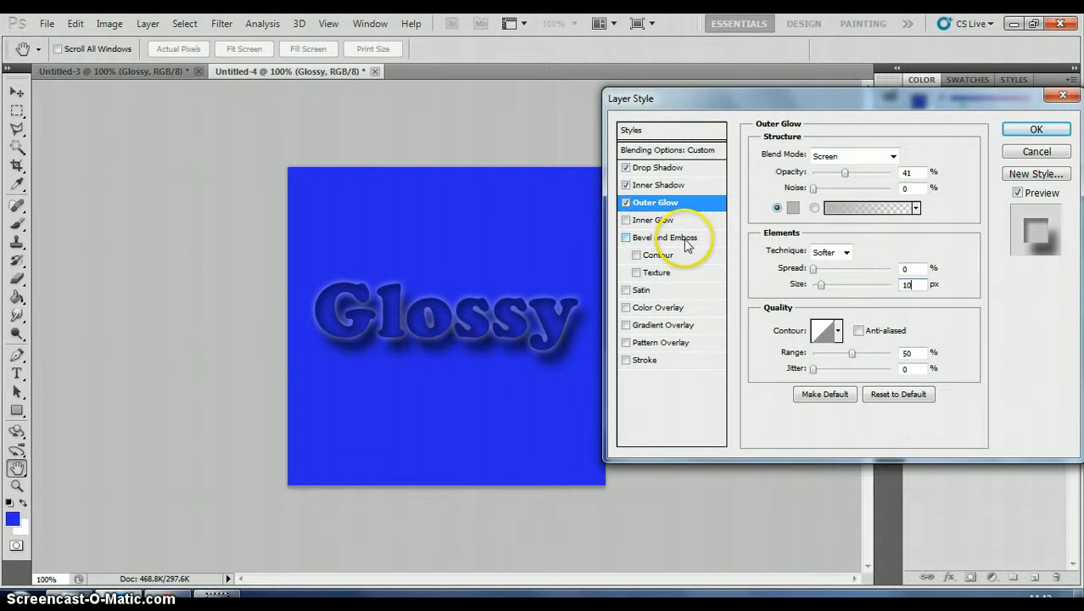
Enable Bevel and Emboss, untick Use Global Light and set the altitude to 70.
click(626, 237)
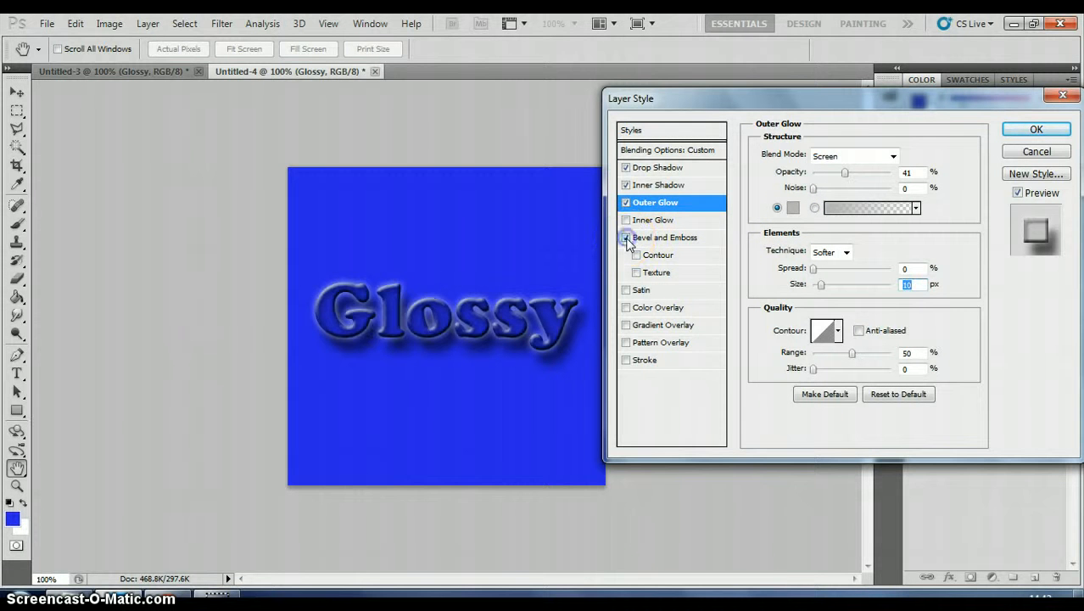
click(626, 238)
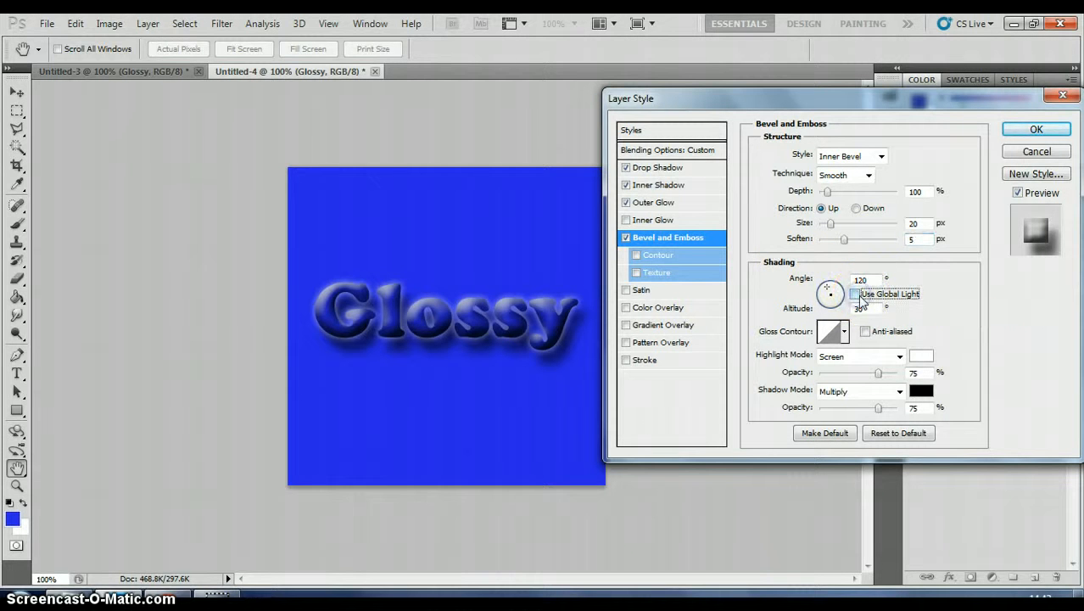
click(655, 202)
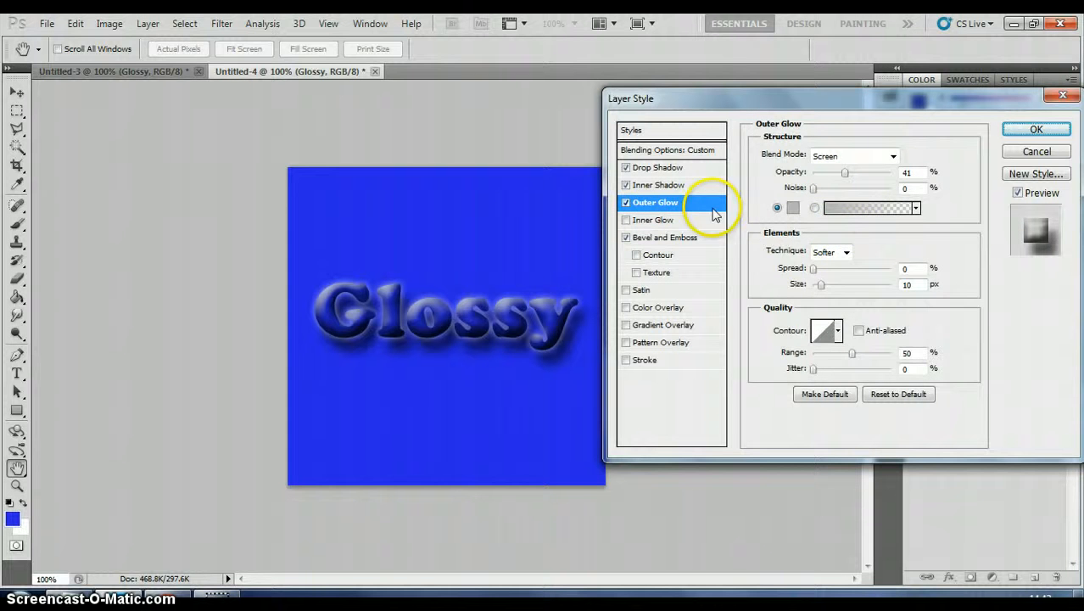
click(658, 168)
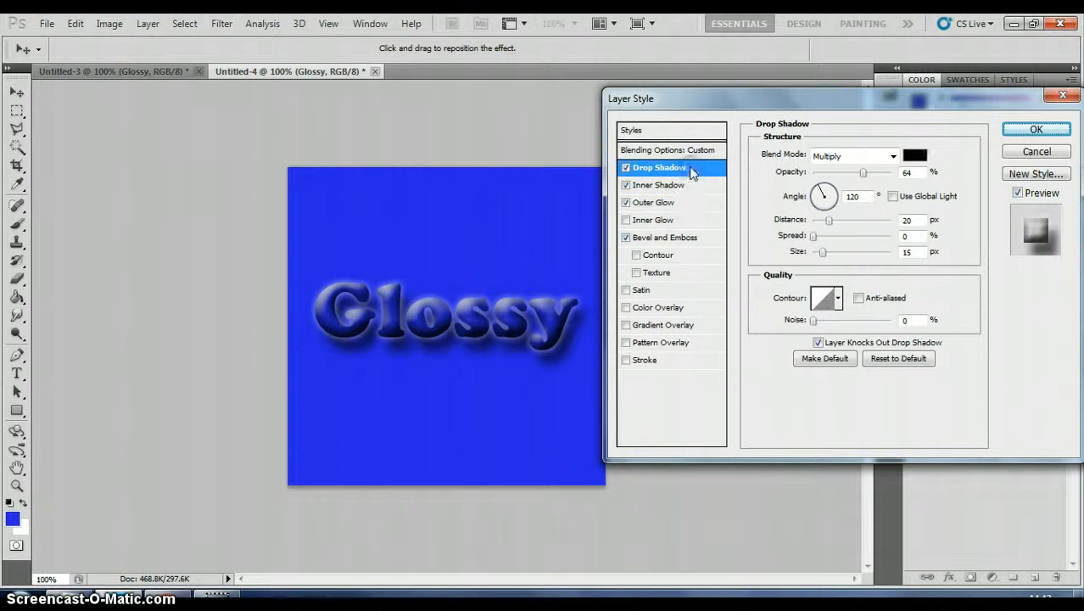
click(664, 237)
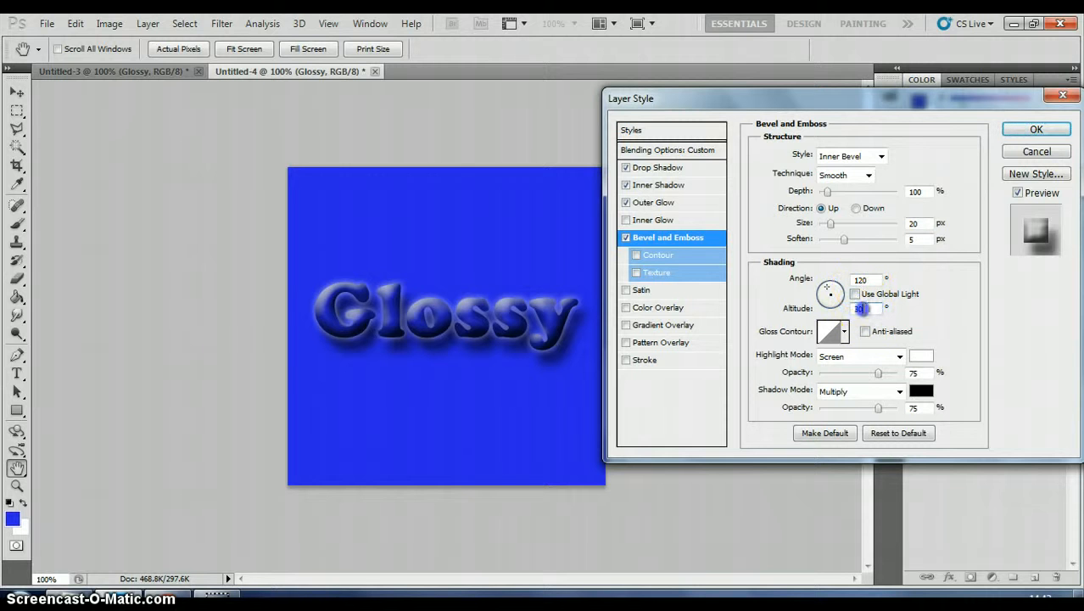
text(70)
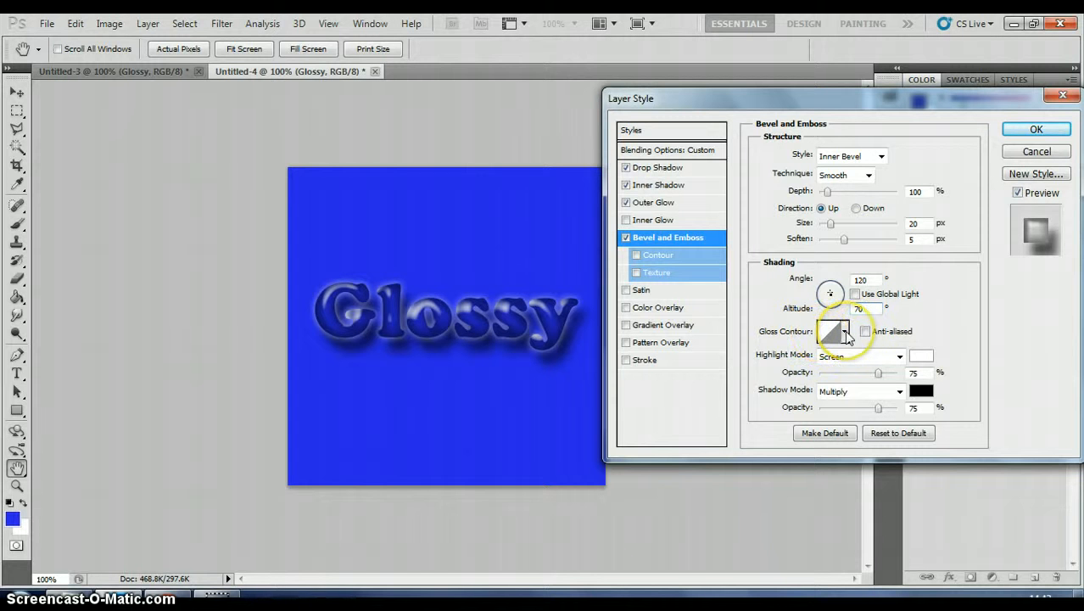
Choose a ring-shaped anti-aliased gloss contour, lower bevel shadow opacity to 15%, and apply the layer style.
click(843, 331)
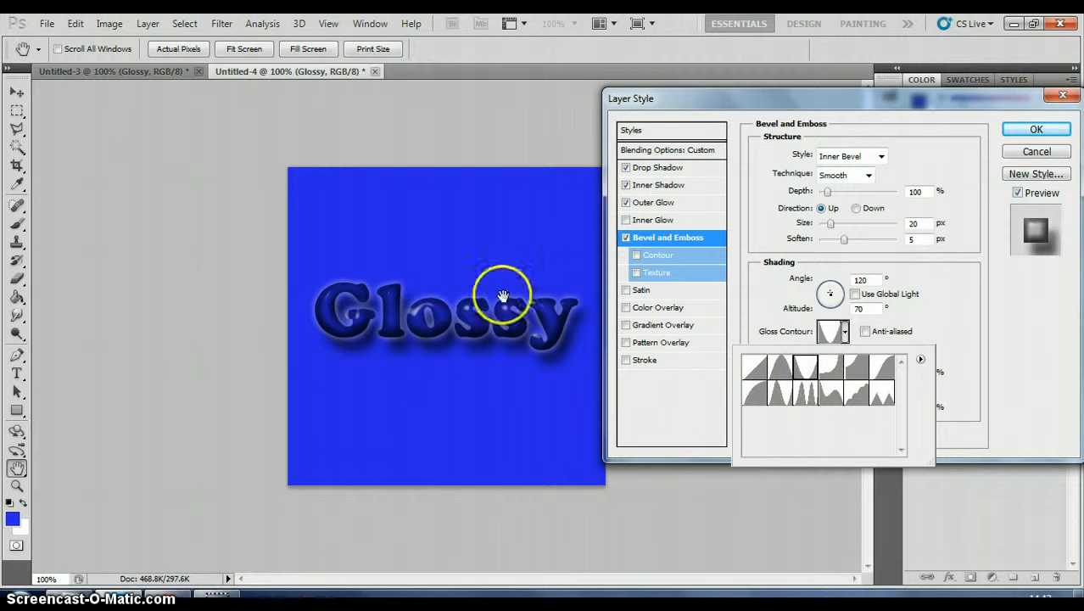
click(753, 367)
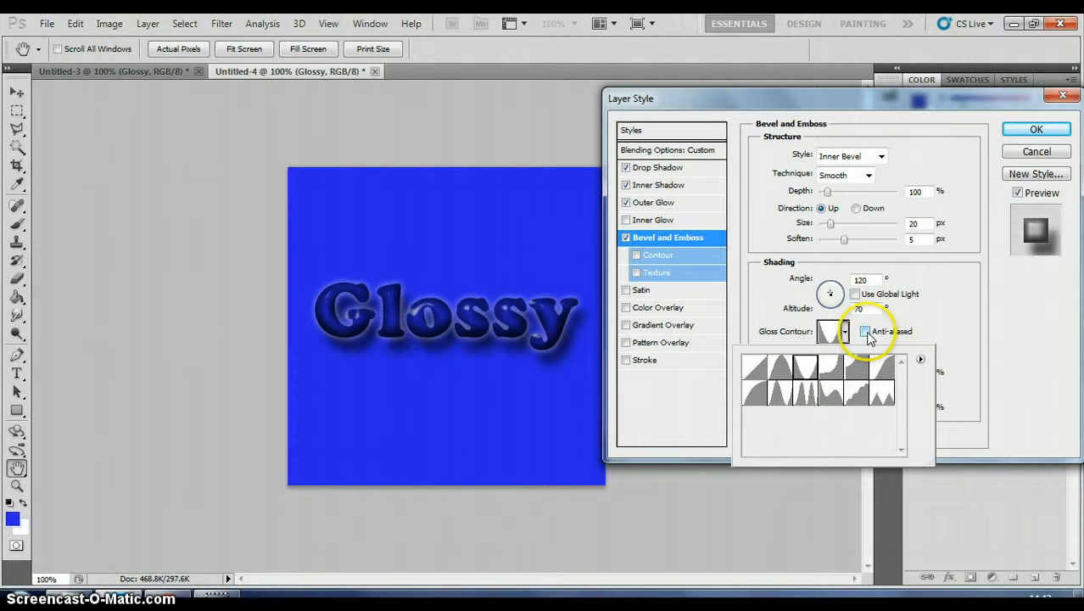
click(865, 330)
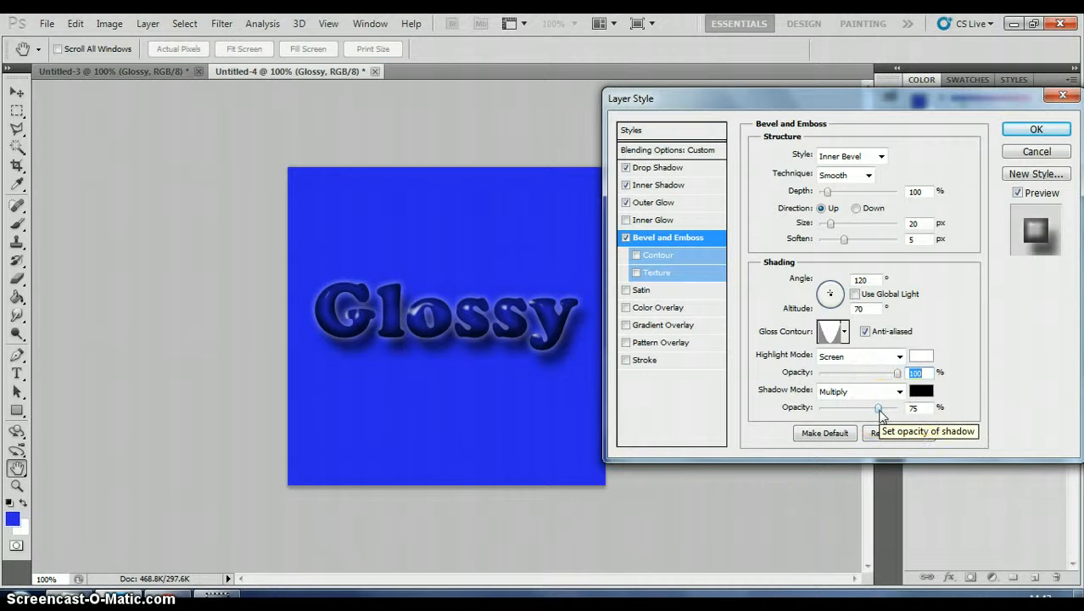
drag(878, 407, 829, 407)
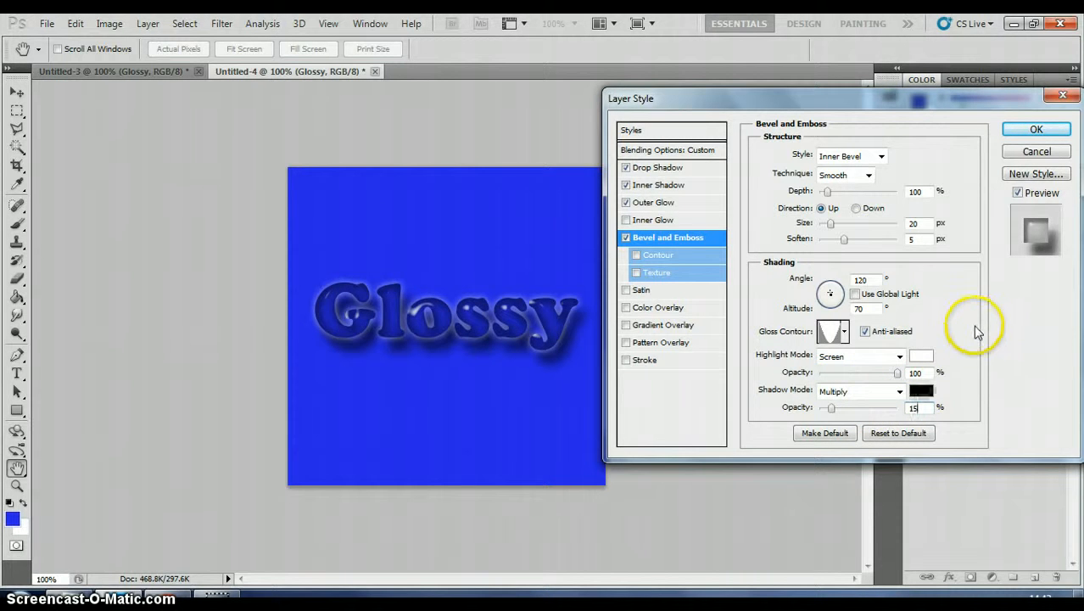
click(1035, 129)
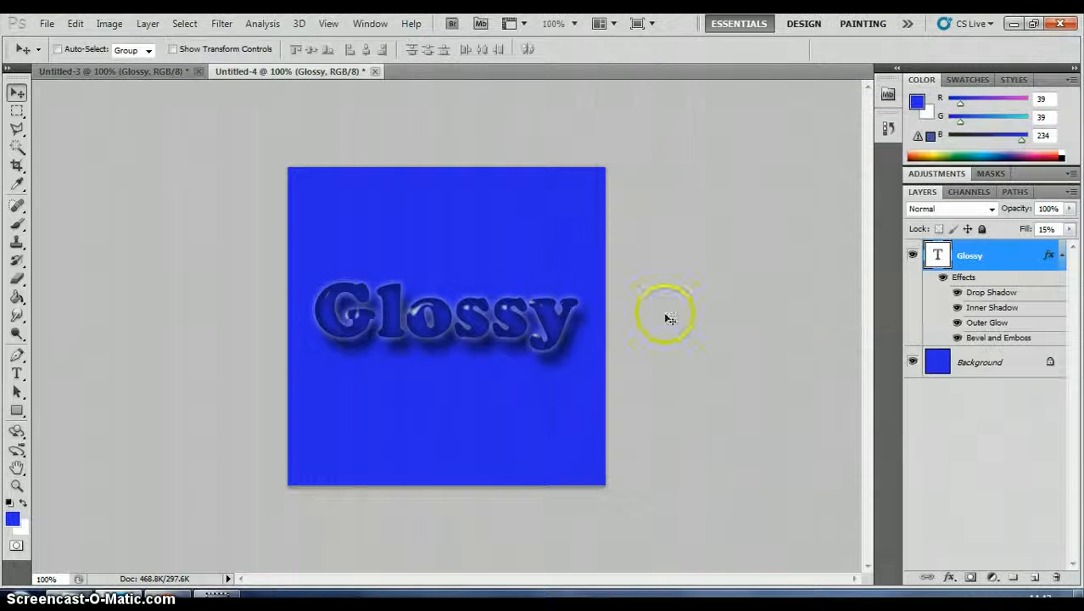